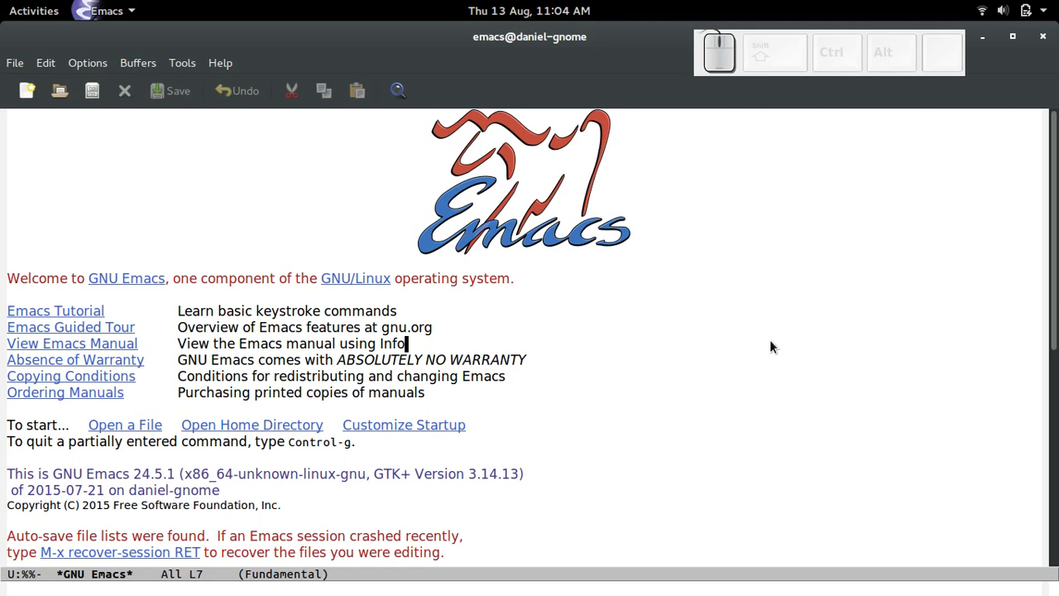
Start the built-in Emacs tutorial with C-h t.
{"action": "key", "text": "ctrl+h"}
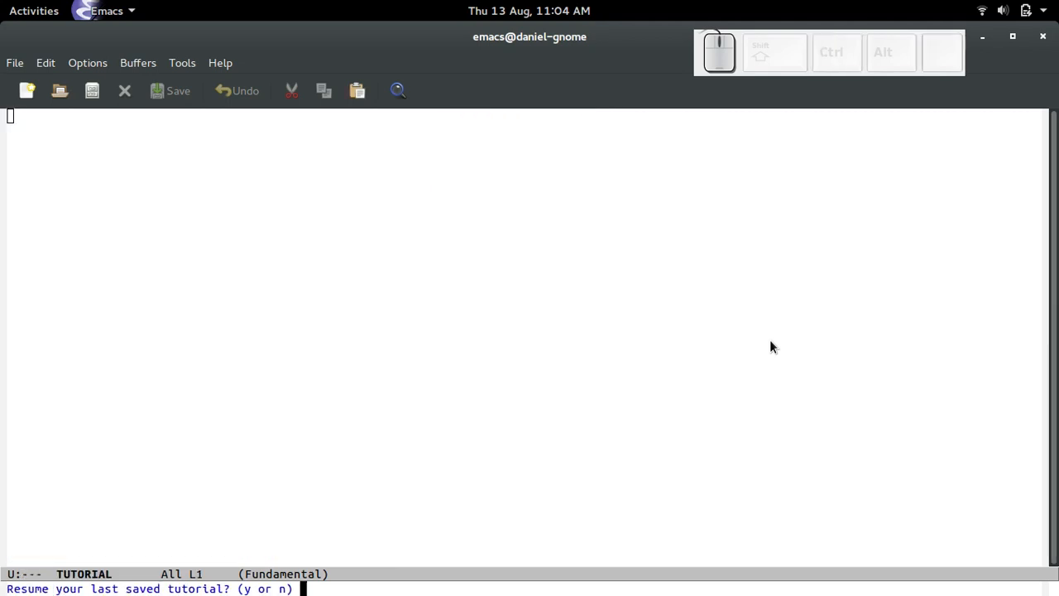
{"action": "mouse_move", "coordinate": [836, 70]}
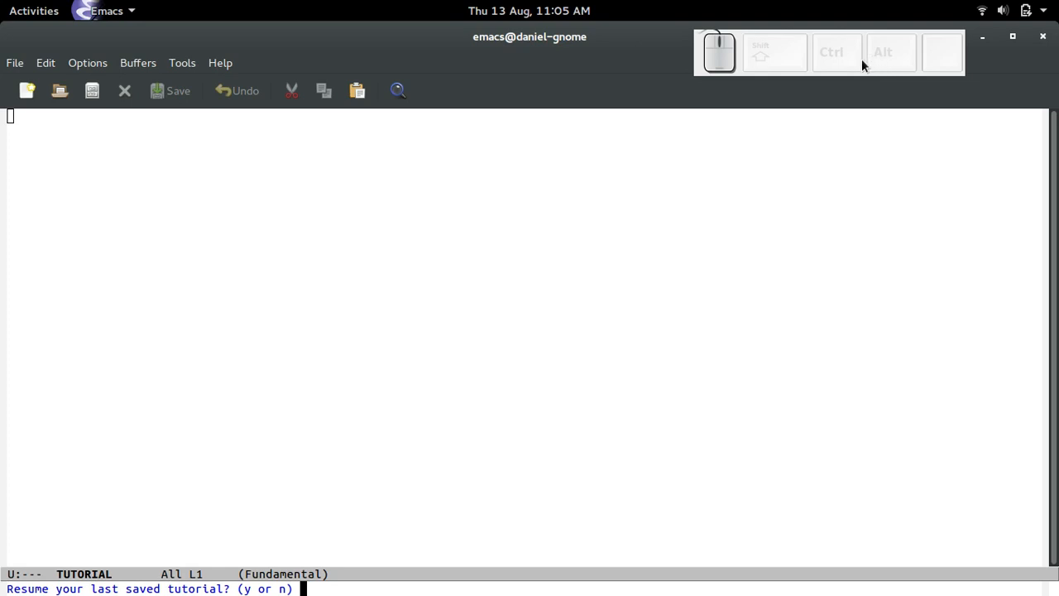
{"action": "mouse_move", "coordinate": [579, 323]}
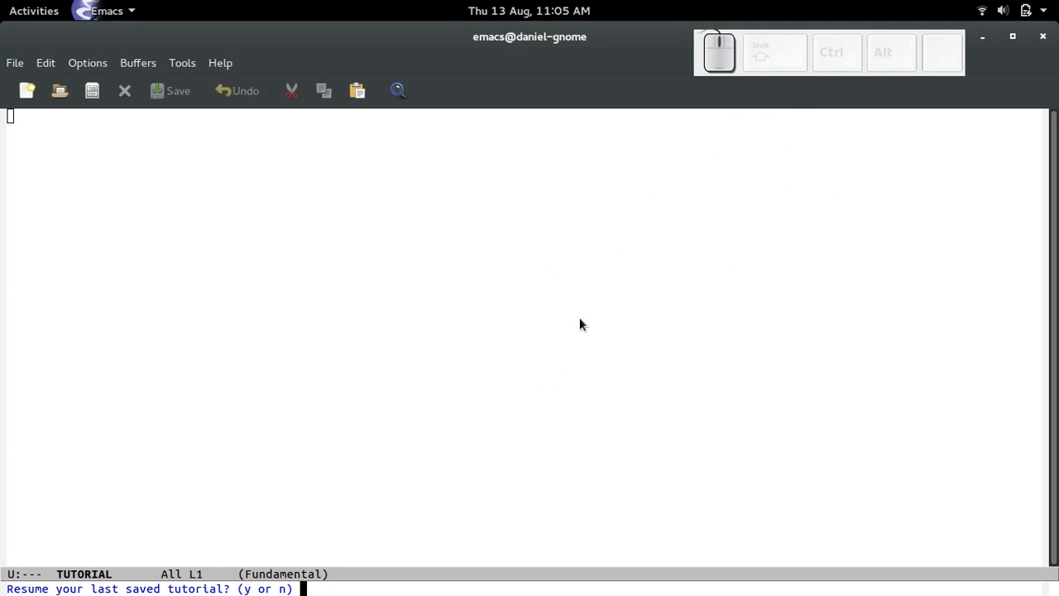
{"action": "mouse_move", "coordinate": [506, 390]}
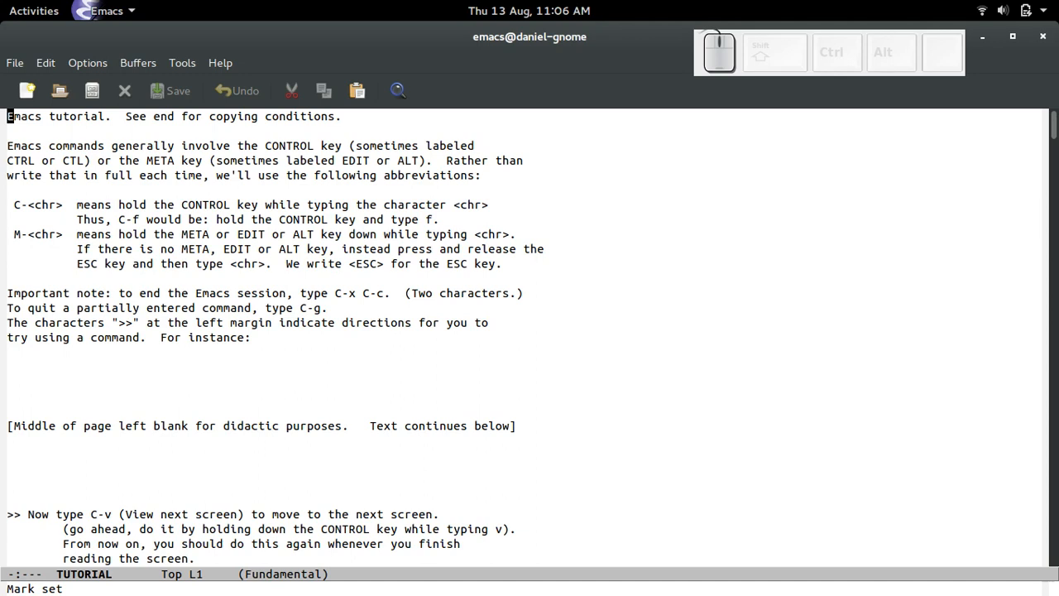
Kill the TUTORIAL buffer, answering 'n' to saving the reading position.
{"action": "key", "text": "ctrl"}
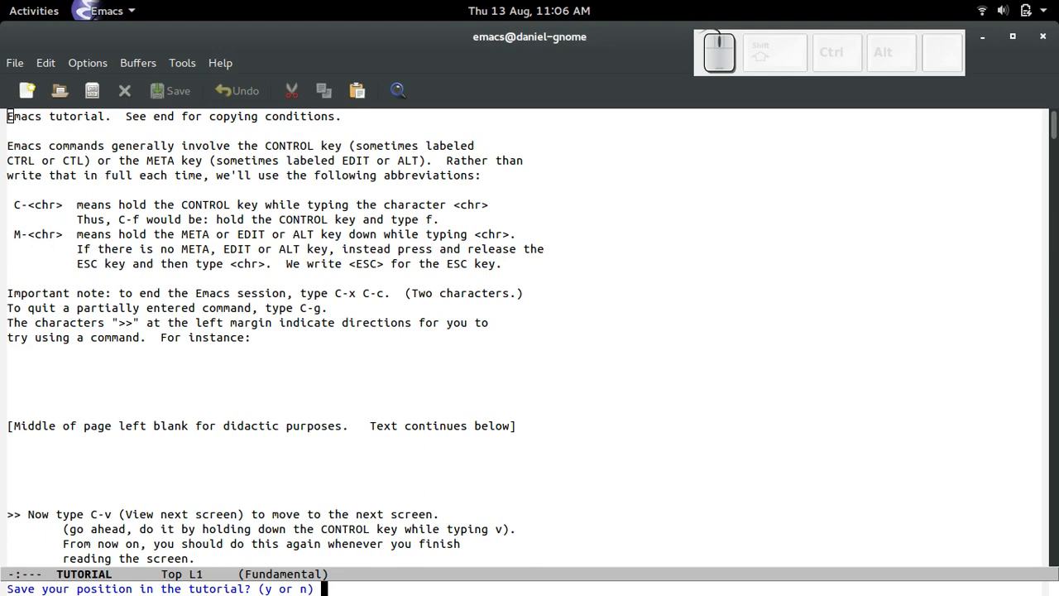
{"action": "key", "text": "n"}
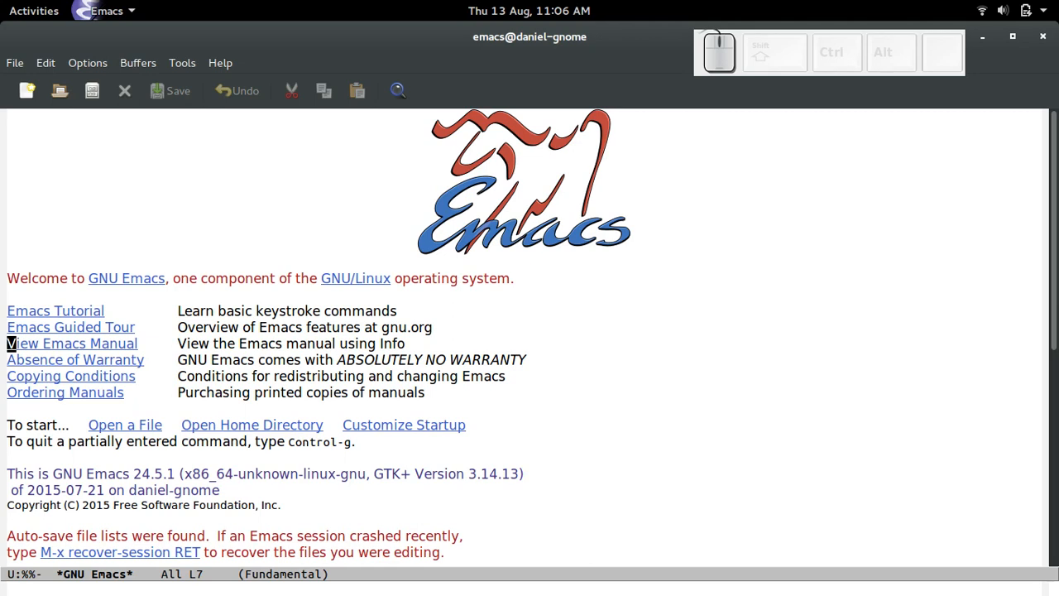
Run M-x load-theme and load the manoj-dark colour theme.
{"action": "key", "text": "alt+x"}
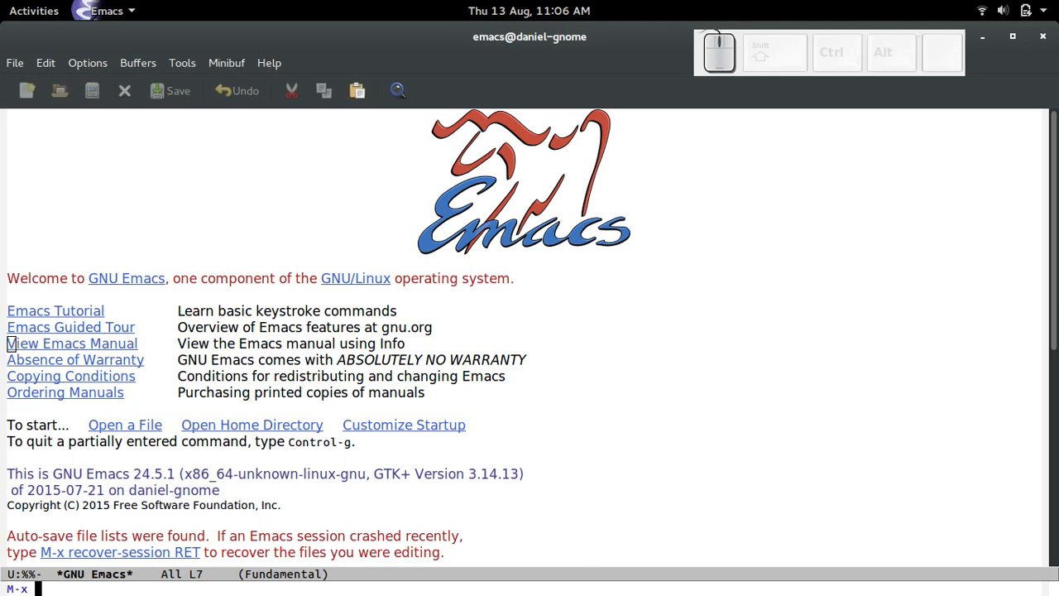
{"action": "type", "text": "load-them"}
{"action": "type", "text": "ma"}
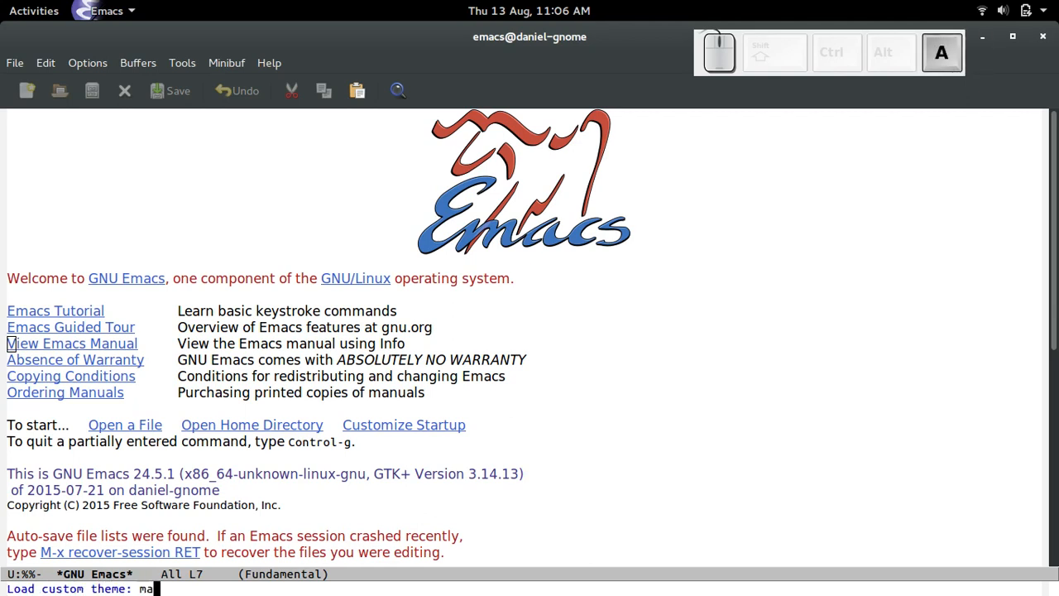
{"action": "key", "text": "BackSpace"}
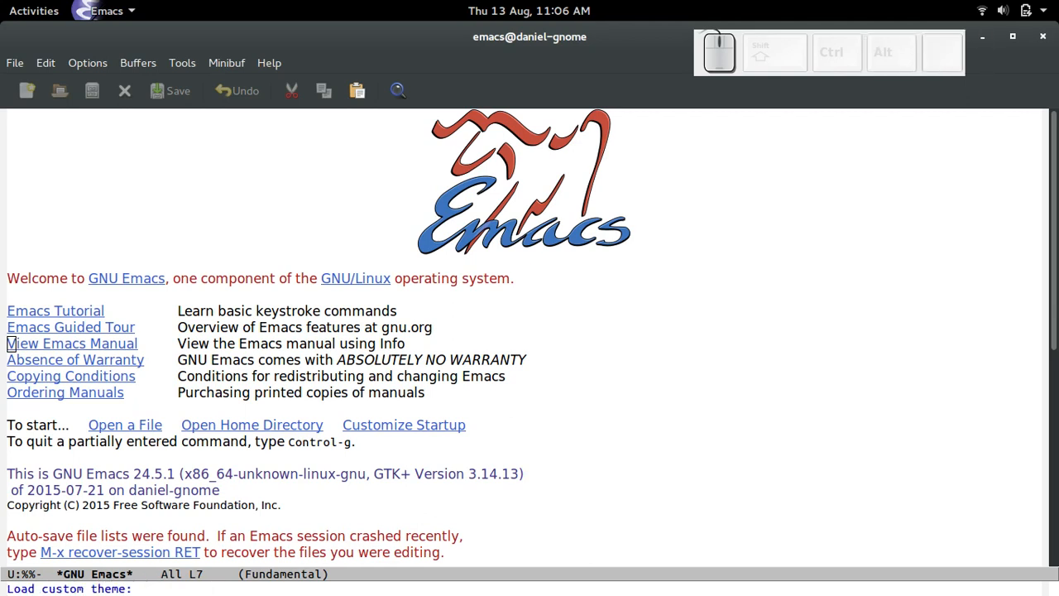
{"action": "type", "text": "manoj-dark"}
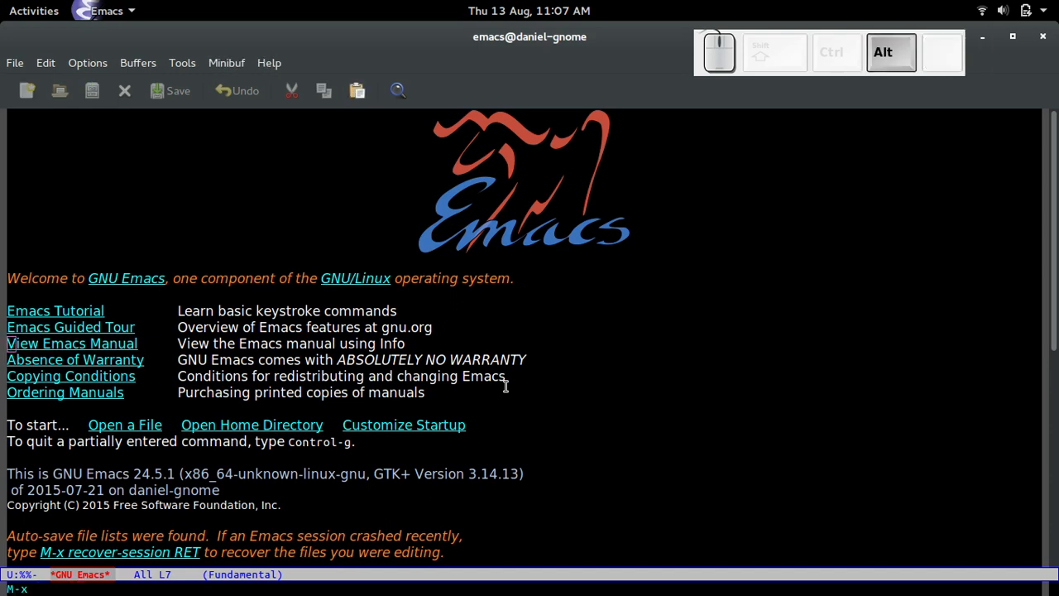
{"action": "key", "text": "alt"}
{"action": "type", "text": "custom"}
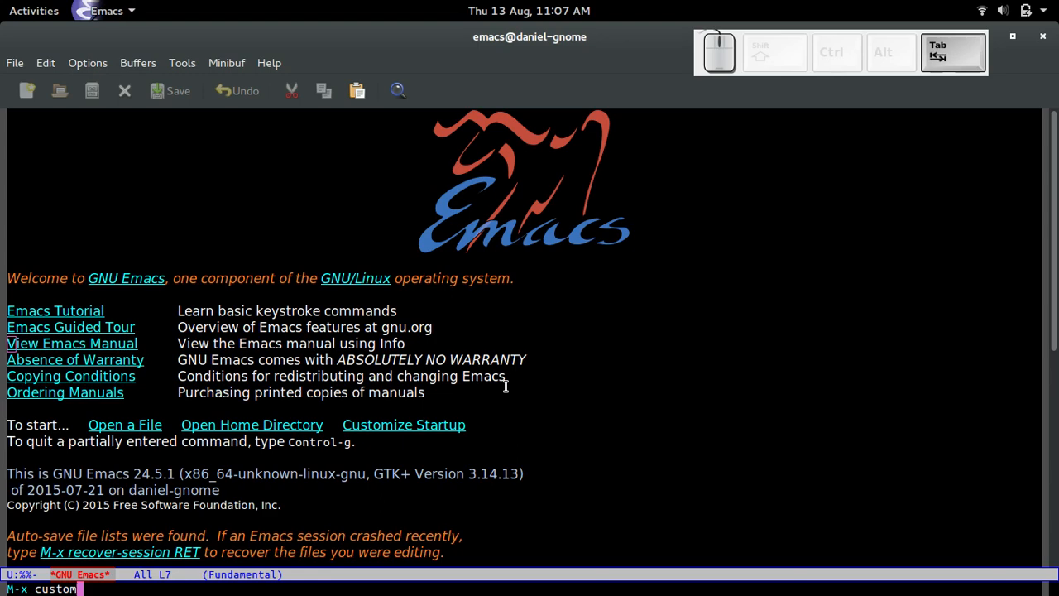
{"action": "key", "text": "Tab"}
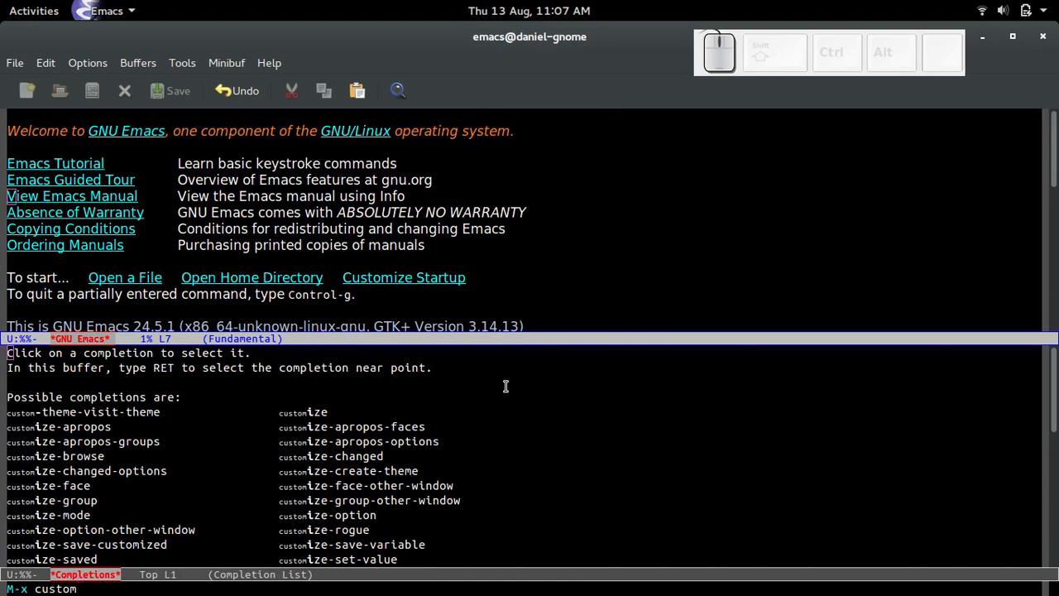
{"action": "key", "text": "Tab"}
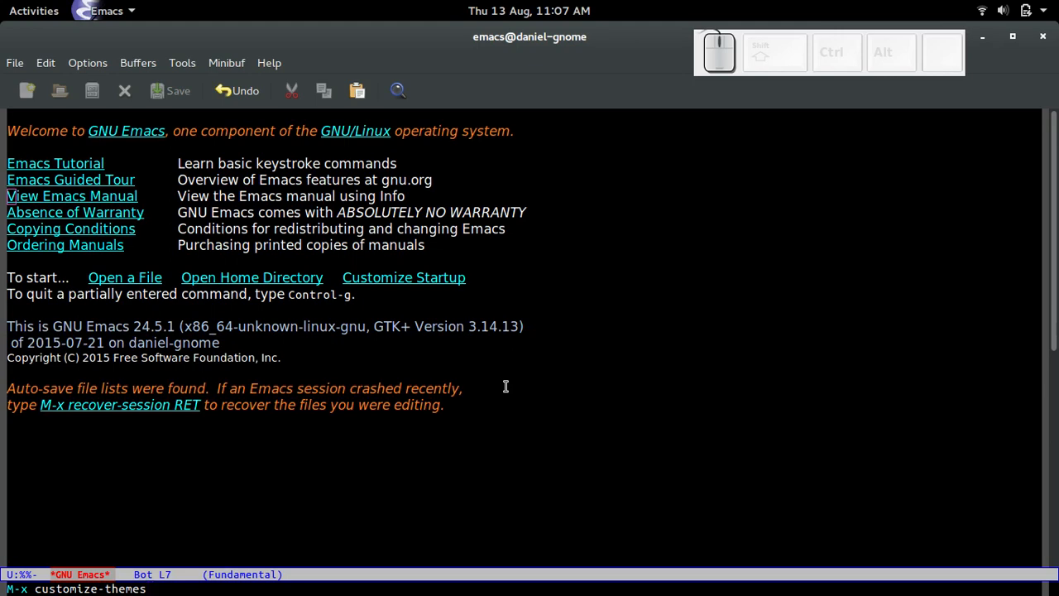
{"action": "key", "text": "Return"}
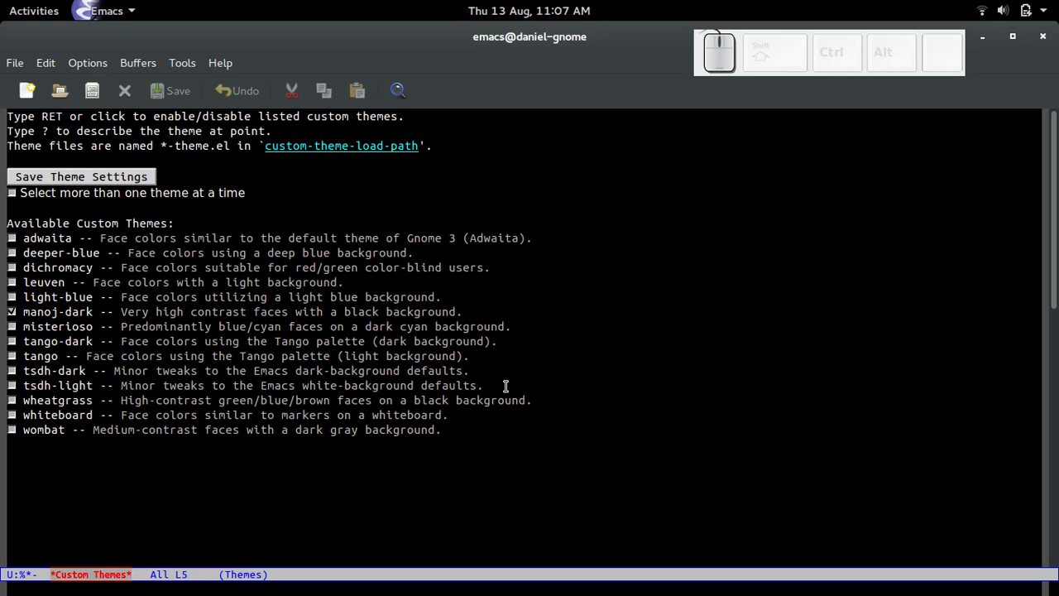
{"action": "key", "text": "x"}
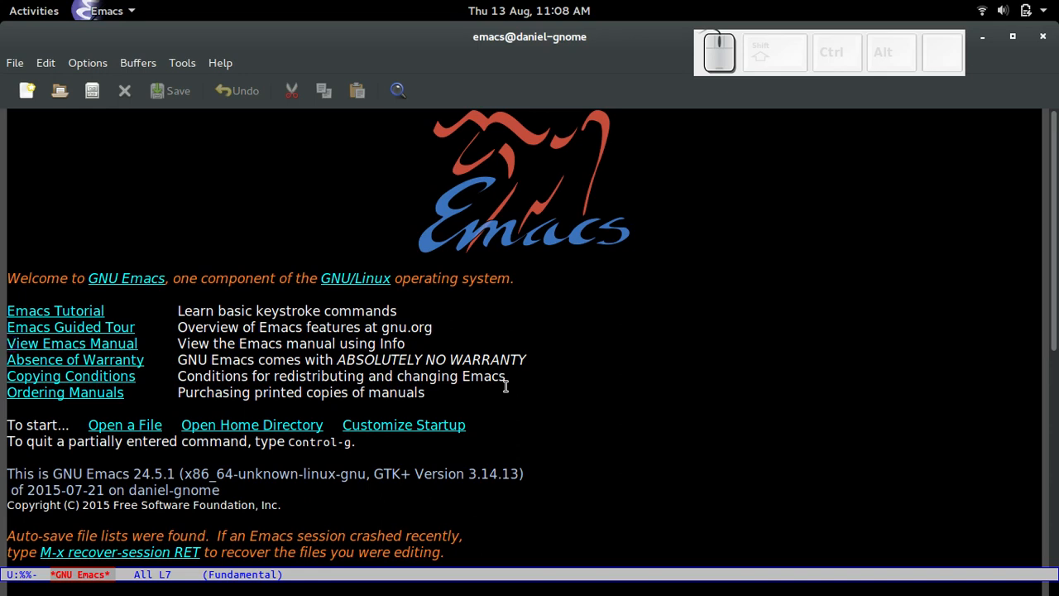
{"action": "mouse_move", "coordinate": [13, 343]}
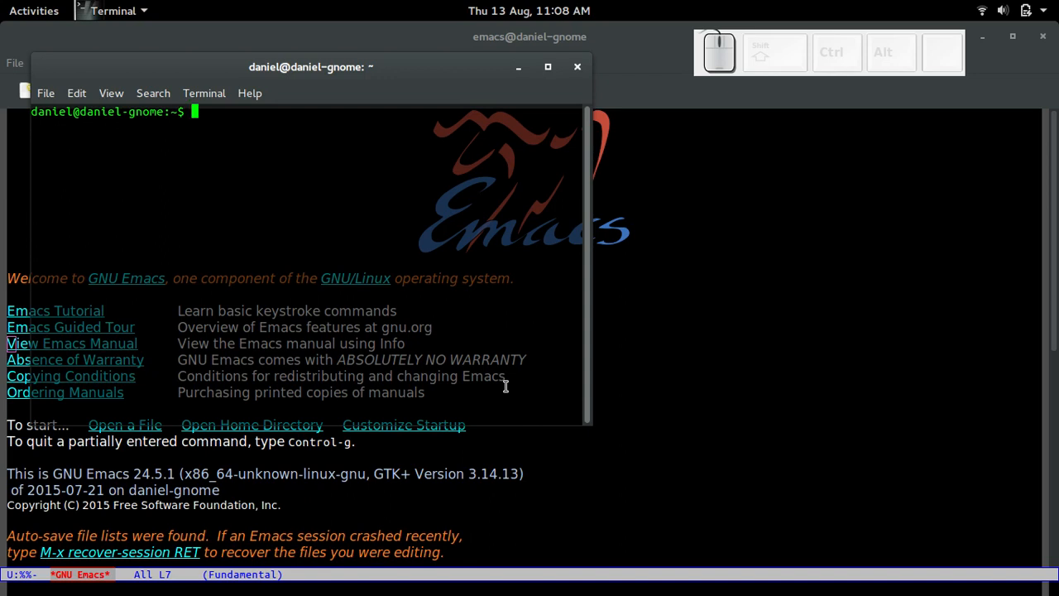
Change into ~/.emacs.d and list it, selecting the init.el file name.
{"action": "type", "text": "cd .emacs.d/"}
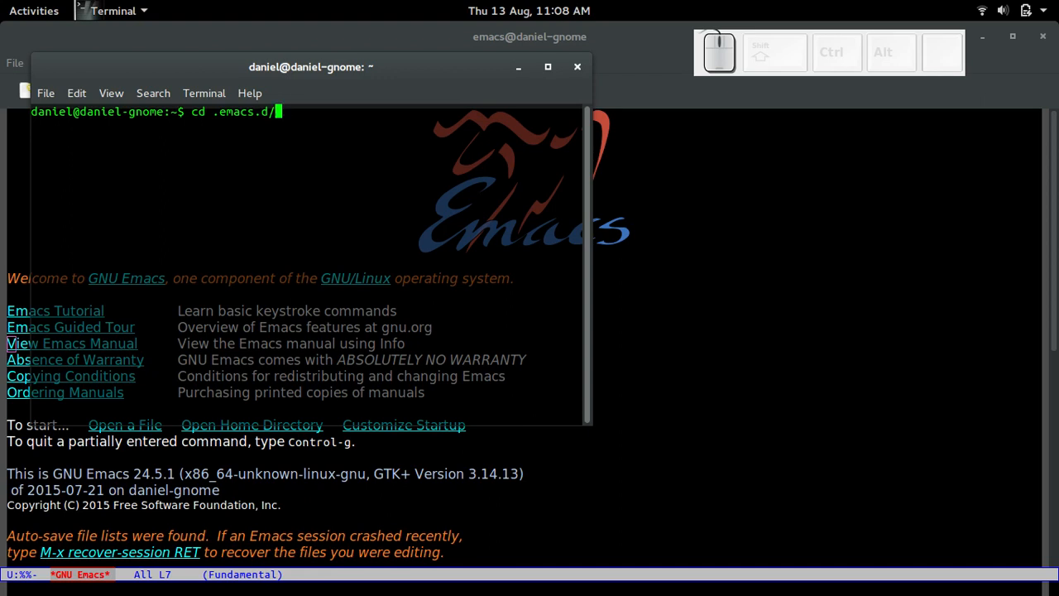
{"action": "key", "text": "Return"}
{"action": "type", "text": "ls"}
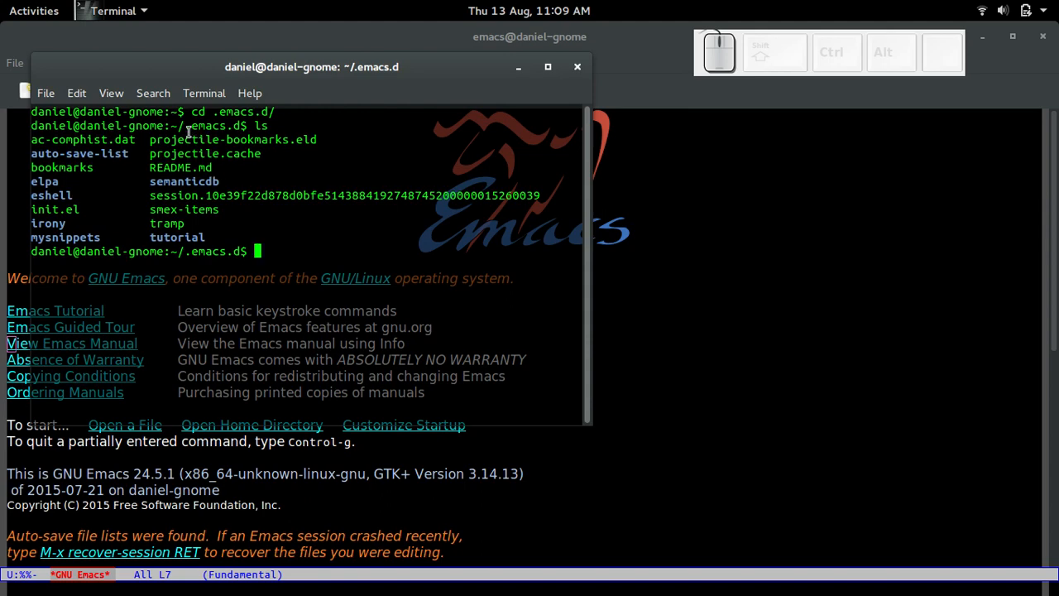
{"action": "double_click", "coordinate": [213, 125]}
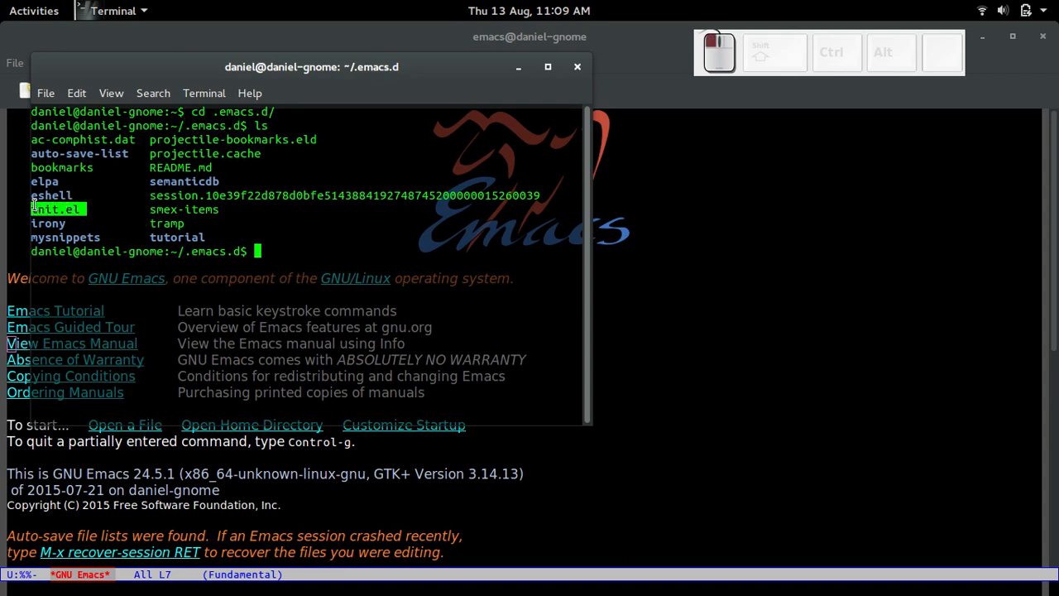
{"action": "mouse_move", "coordinate": [371, 258]}
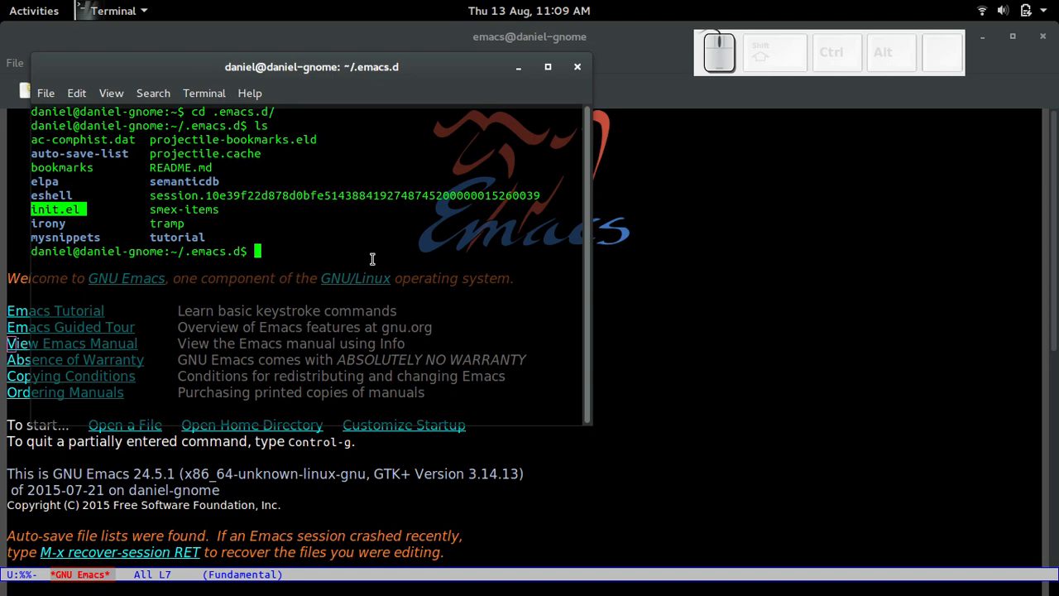
{"action": "key", "text": "d"}
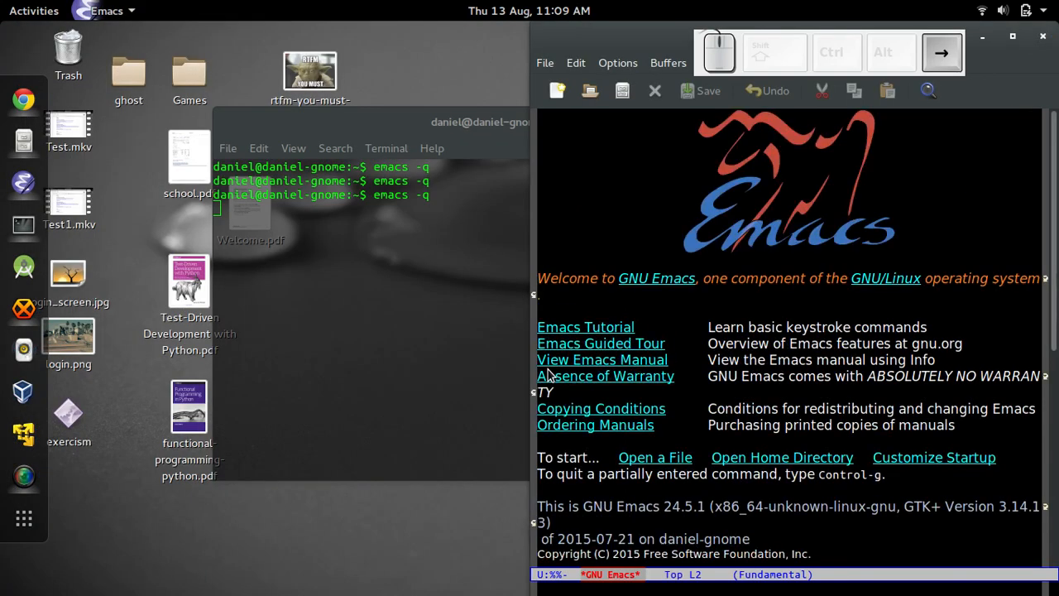
Visit ~/.emacs.d/init.el with C-x C-f in the Emacs window.
{"action": "left_click", "coordinate": [1013, 36]}
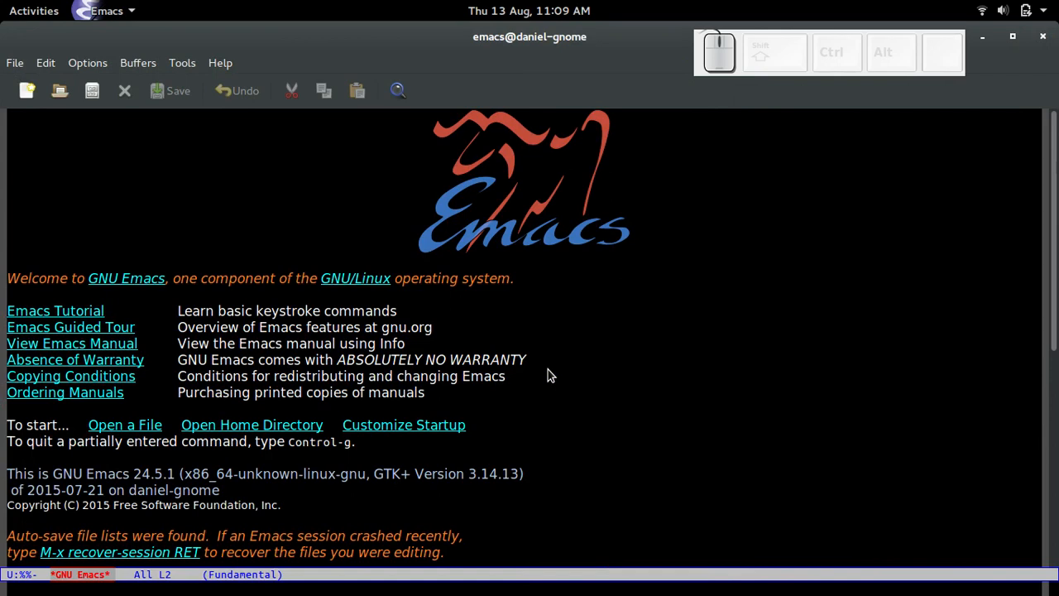
{"action": "key", "text": "ctrl+f"}
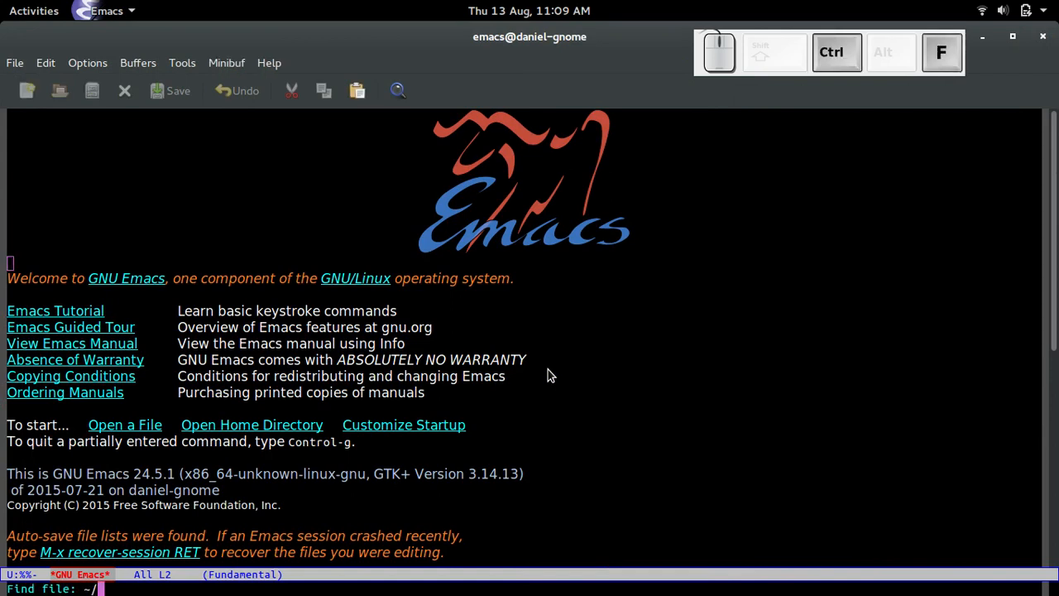
{"action": "key", "text": "ctrl+f"}
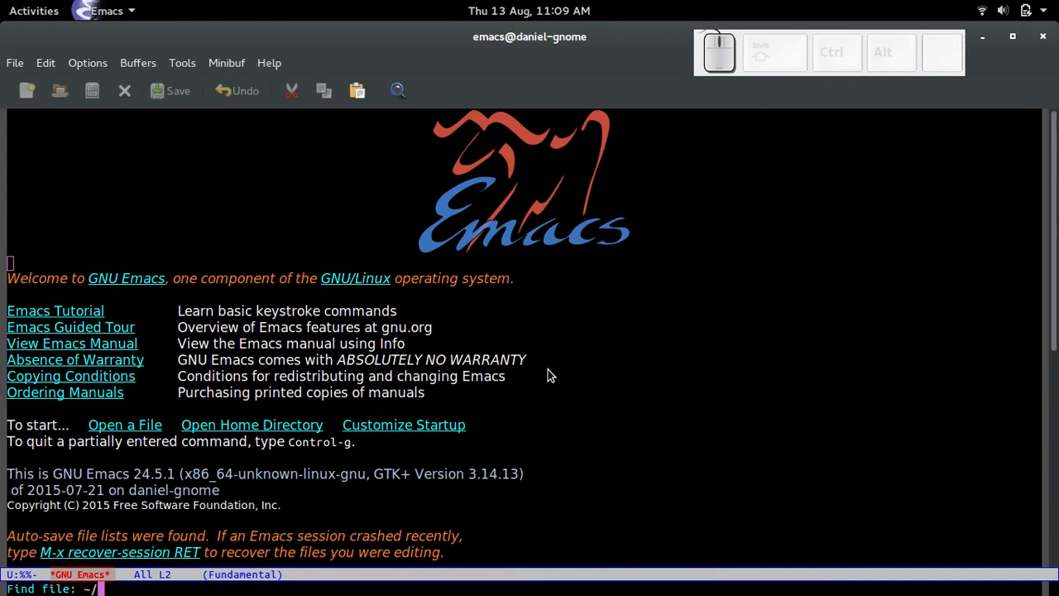
{"action": "type", "text": ".emacs.d/"}
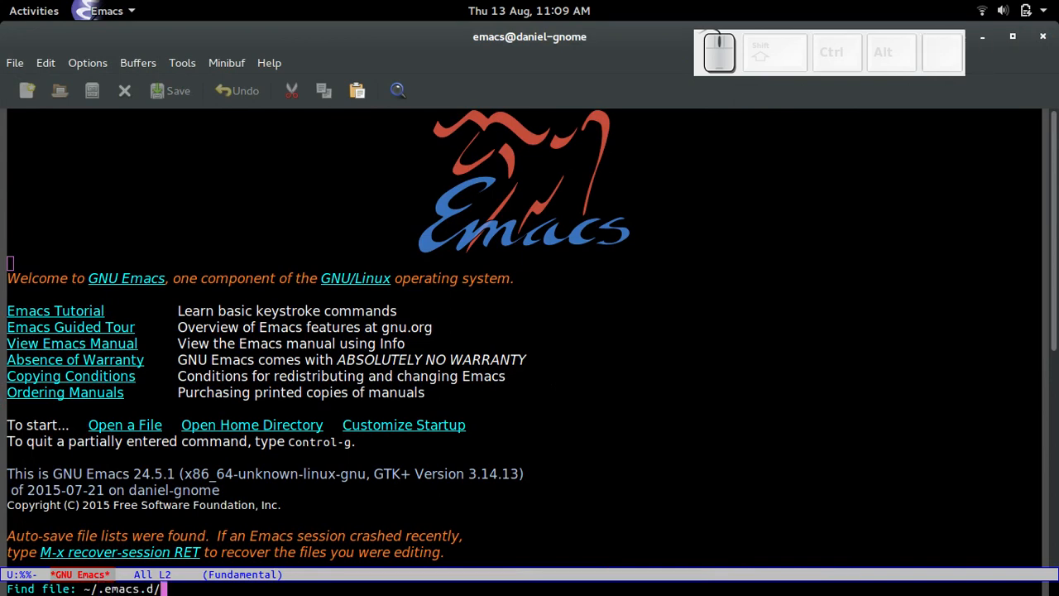
{"action": "type", "text": "in"}
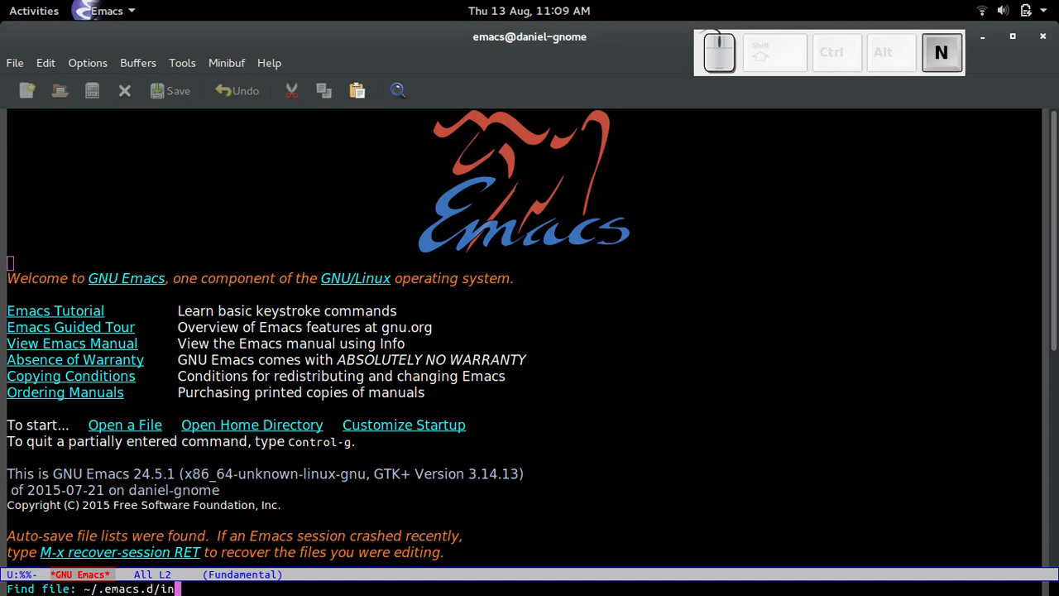
{"action": "type", "text": "it.el"}
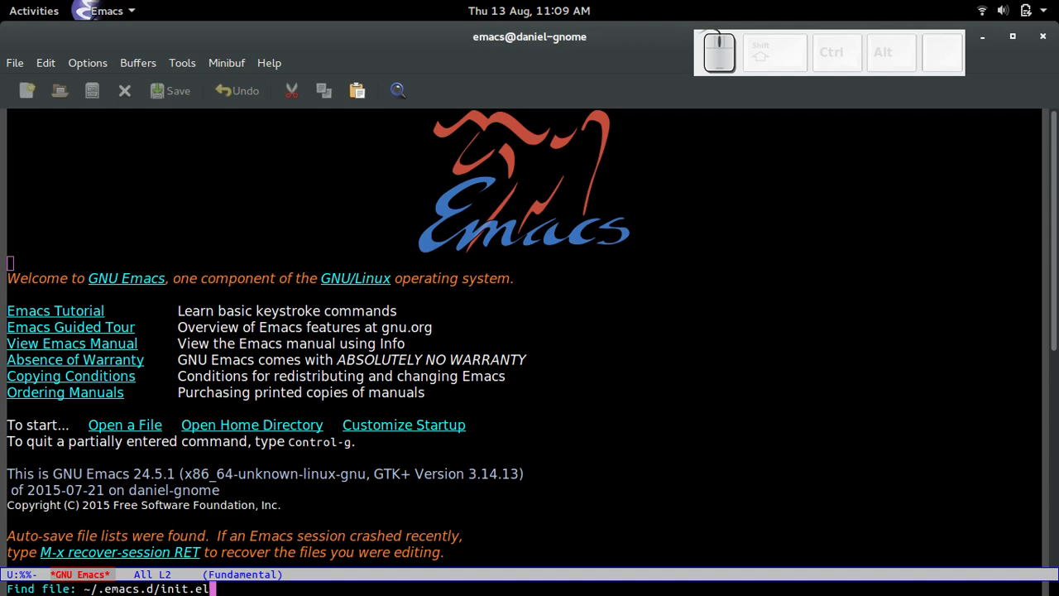
{"action": "key", "text": "Return"}
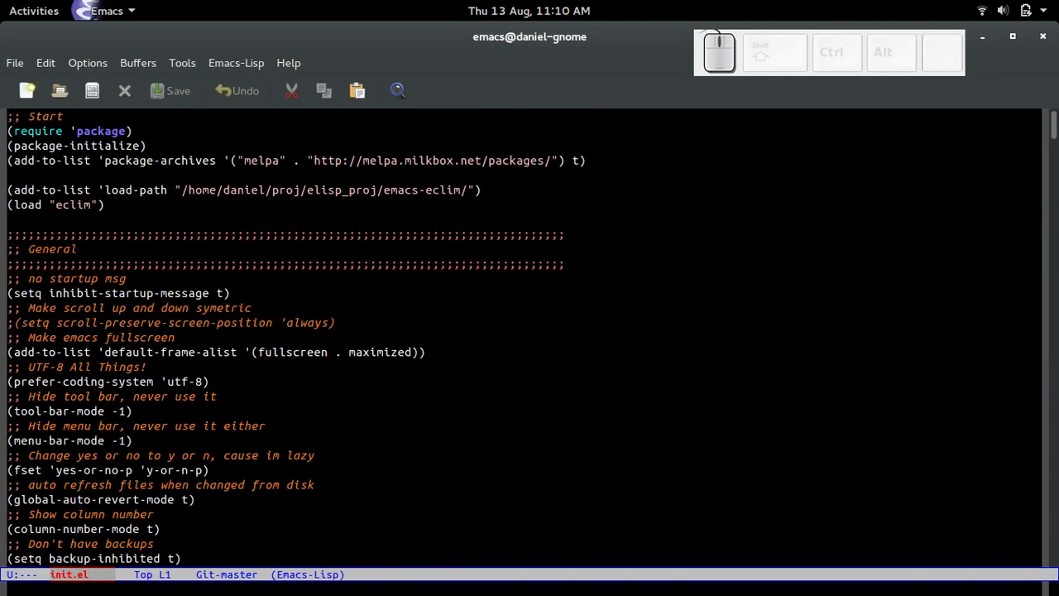
Demonstrate setting a mark with C-SPC and cancelling with C-g in init.el.
{"action": "key", "text": "ctrl+space"}
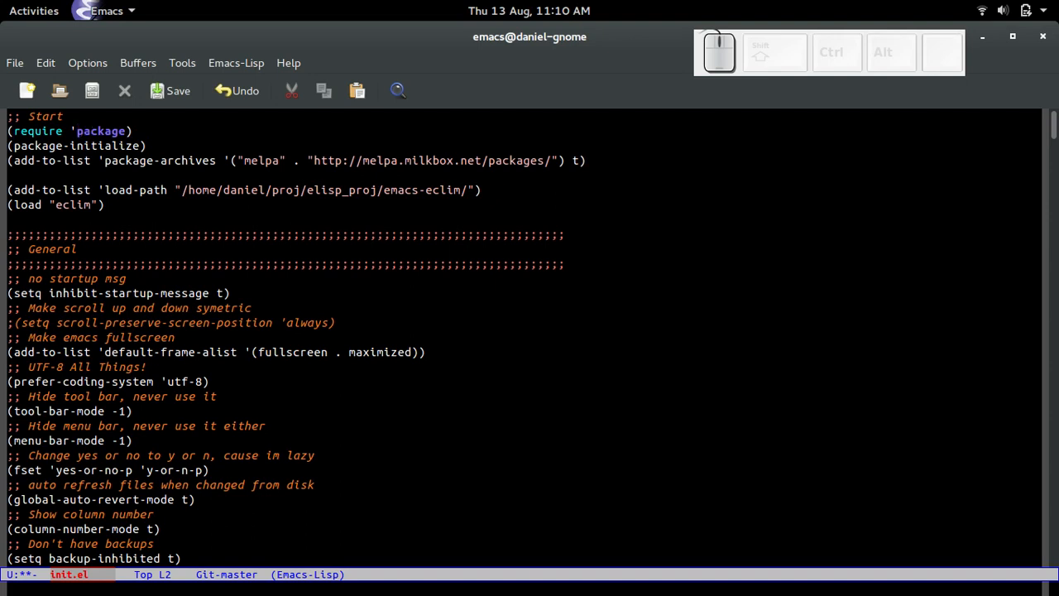
{"action": "key", "text": "ctrl+space"}
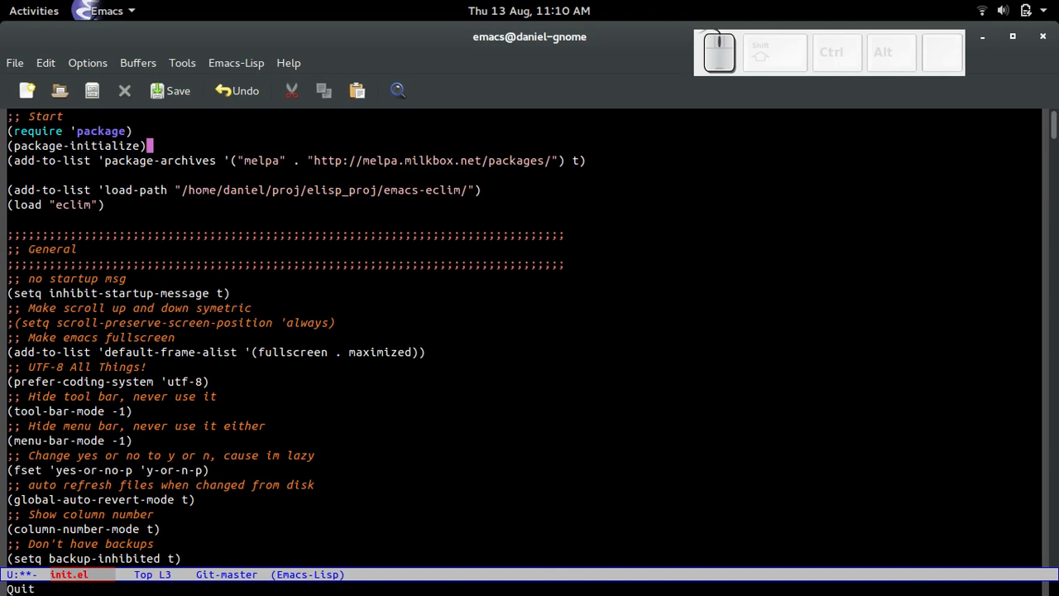
{"action": "key", "text": "ctrl+f"}
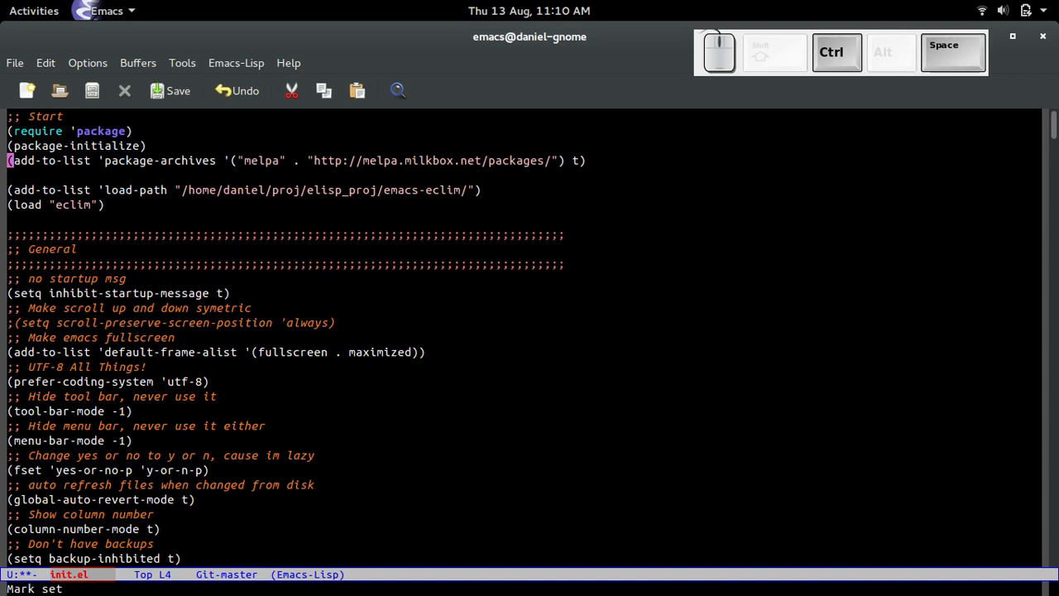
{"action": "key", "text": "alt+b"}
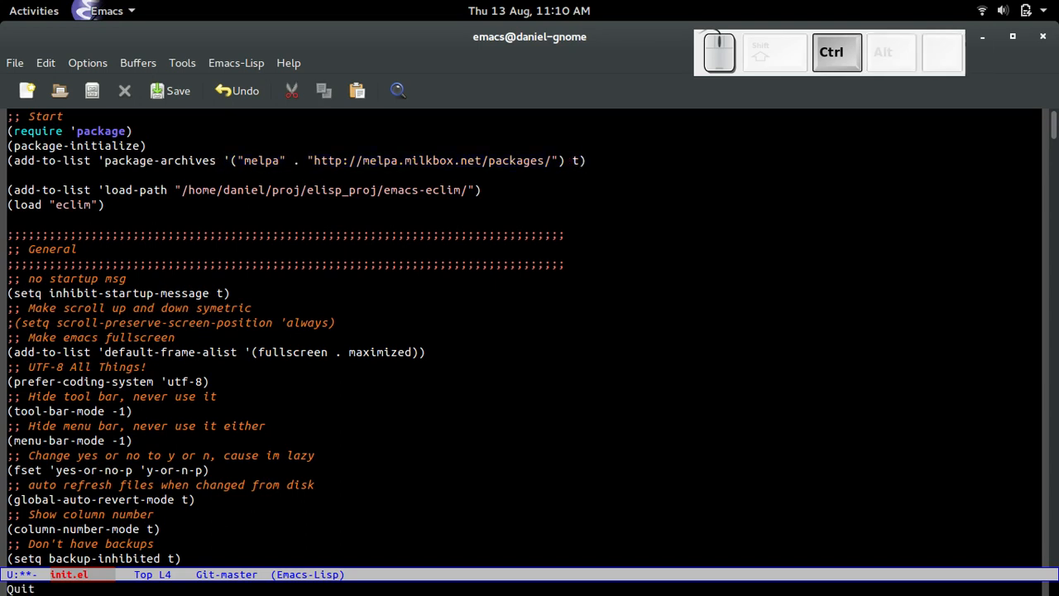
Cancel the pending command again and bring up the M-x command prompt.
{"action": "key", "text": "ctrl"}
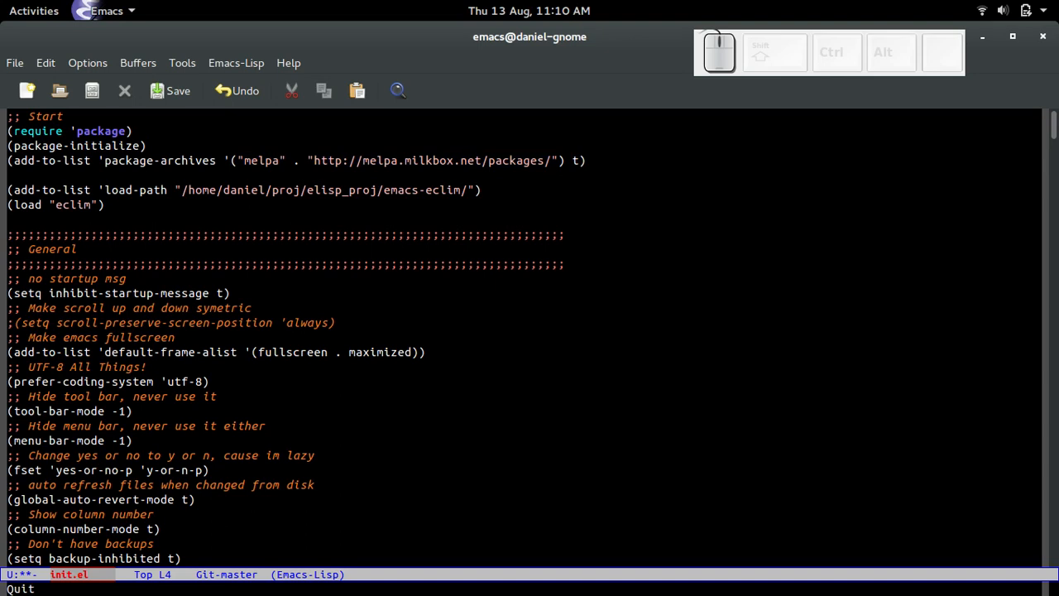
{"action": "key", "text": "ctrl+space"}
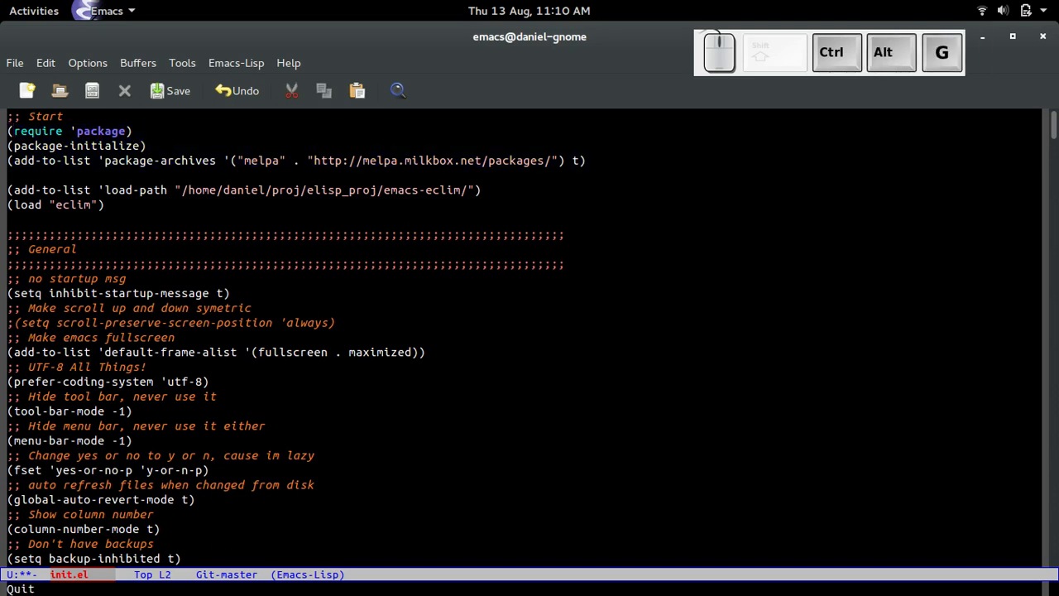
{"action": "key", "text": "ctrl+space"}
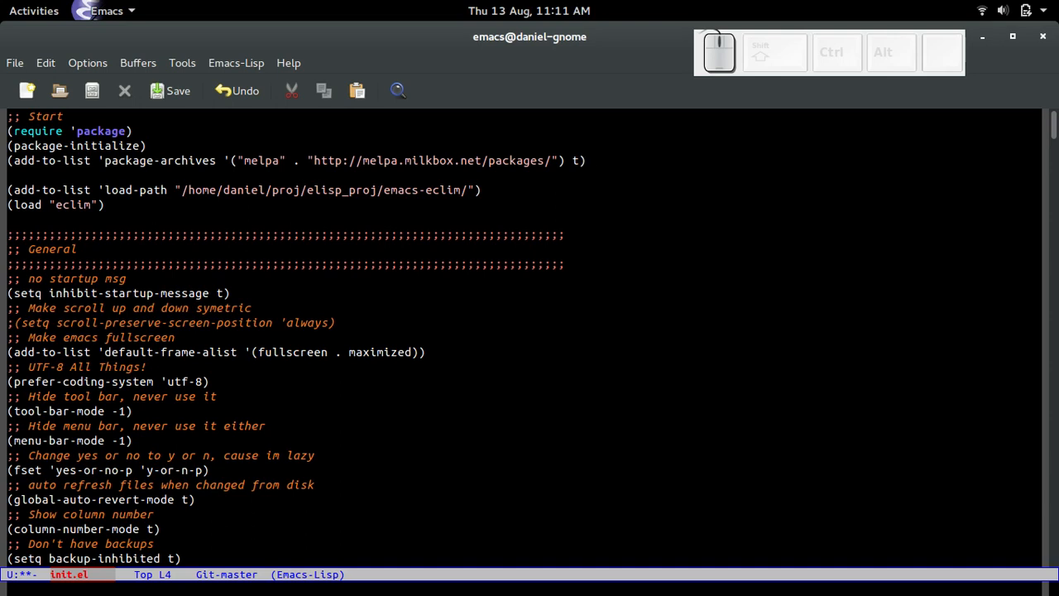
{"action": "key", "text": "ctrl"}
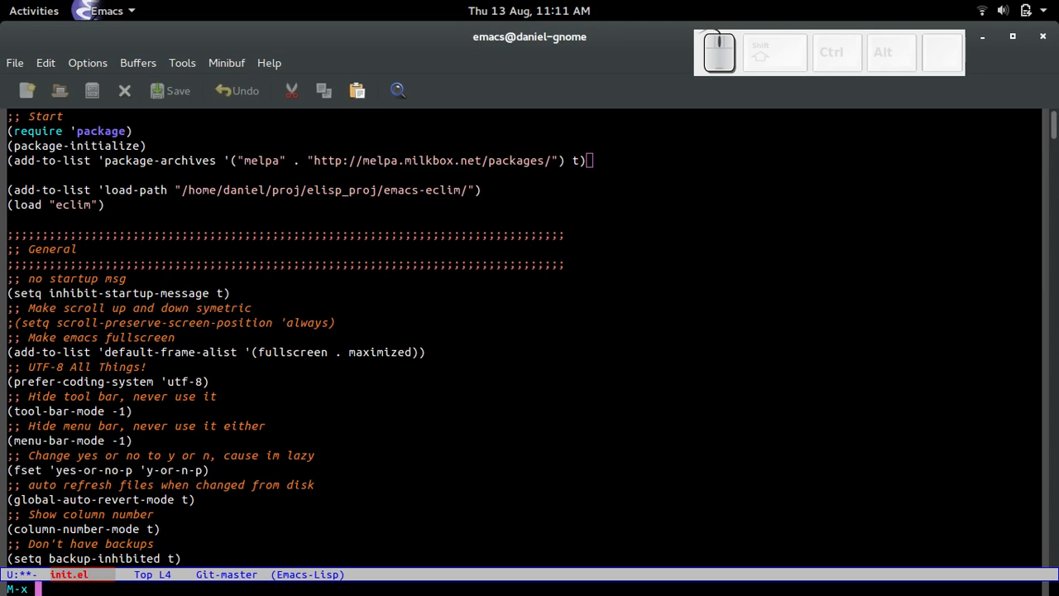
Run list-packages to show the packages available from GNU ELPA.
{"action": "type", "text": "list"}
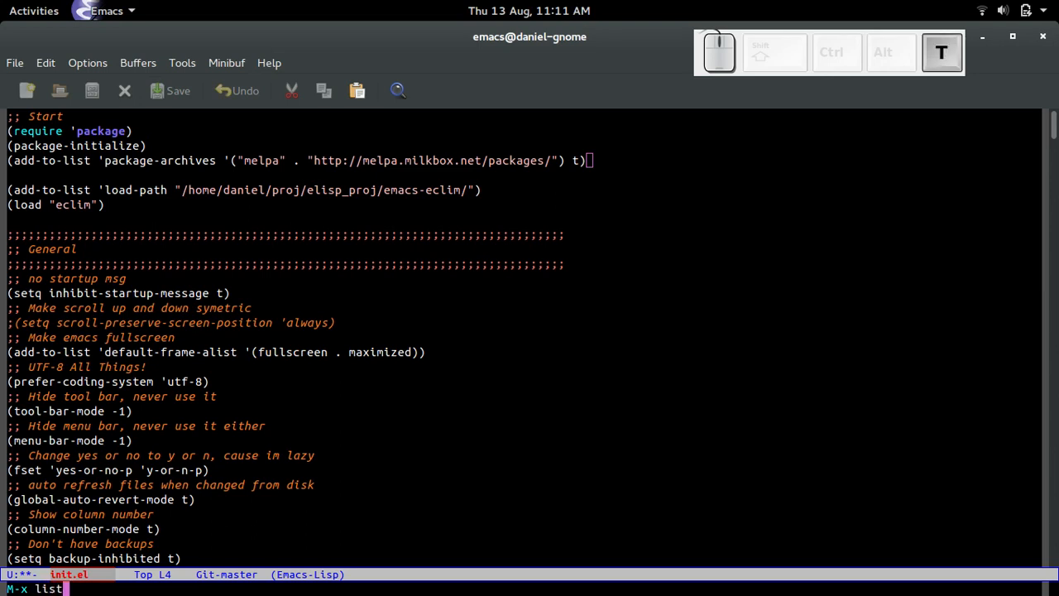
{"action": "key", "text": "Tab"}
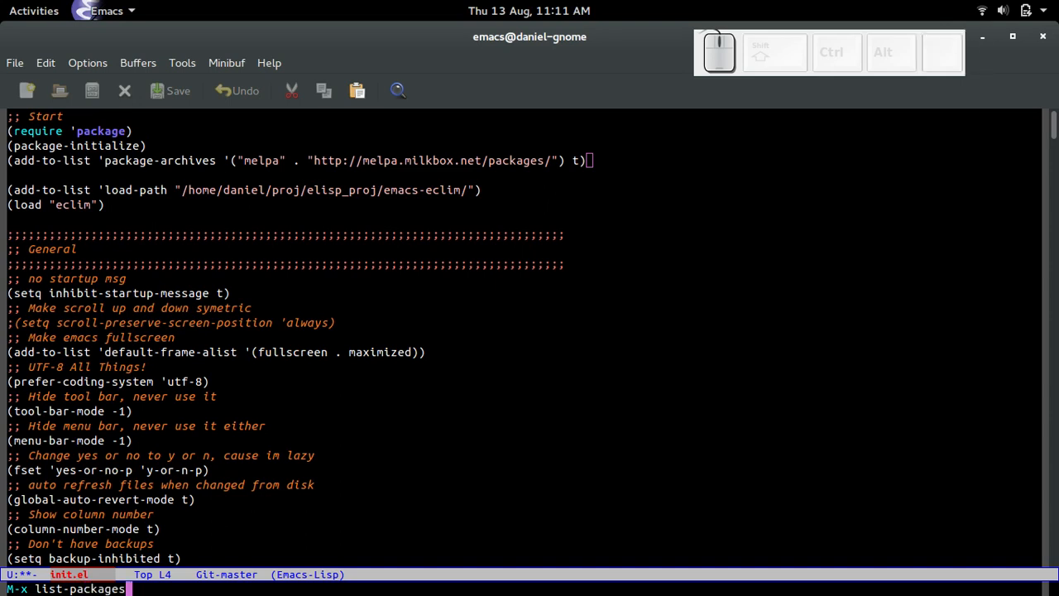
{"action": "key", "text": "Return"}
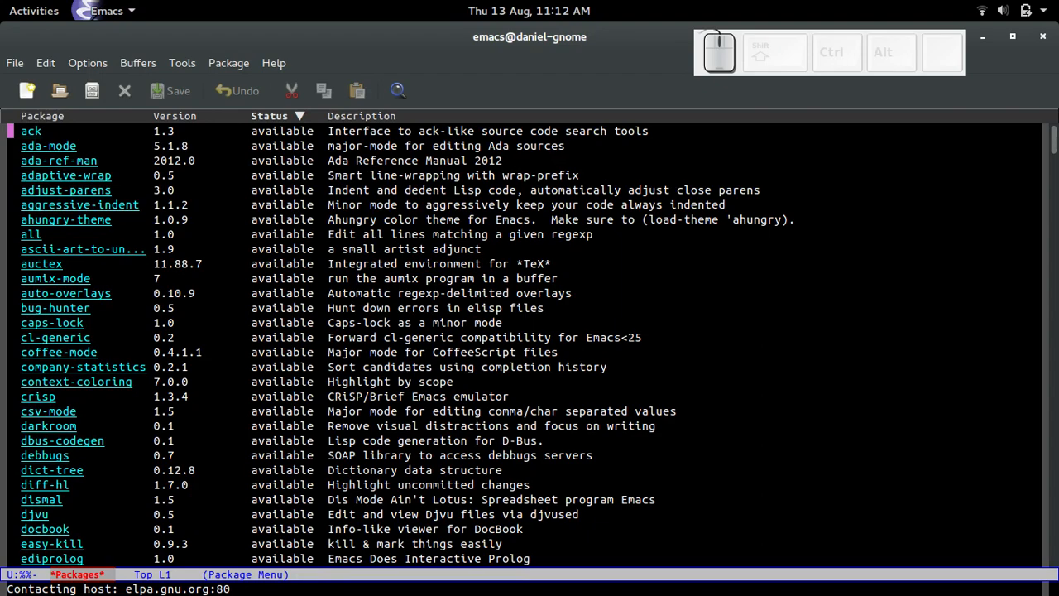
Page down through the package list to browse the available packages.
{"action": "key", "text": "ctrl+v"}
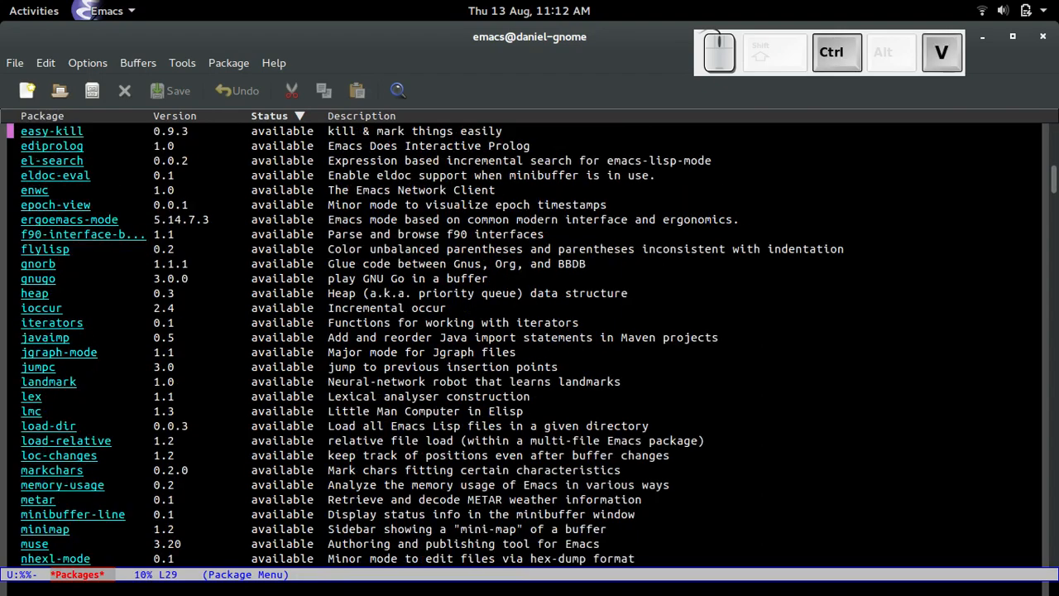
{"action": "scroll", "scroll_direction": "down", "scroll_amount": 3}
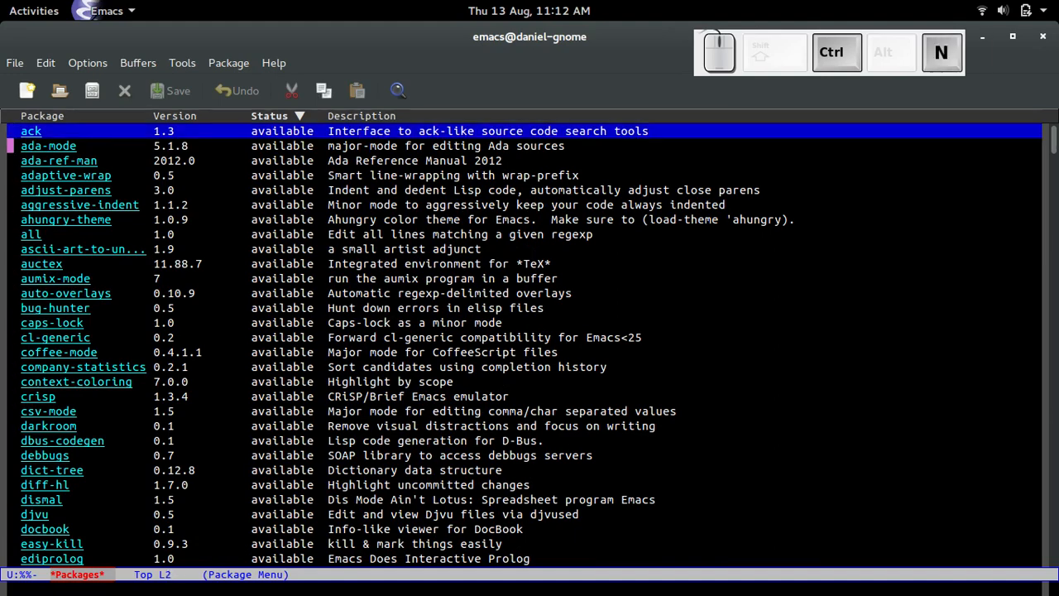
{"action": "scroll", "scroll_direction": "down", "scroll_amount": 3}
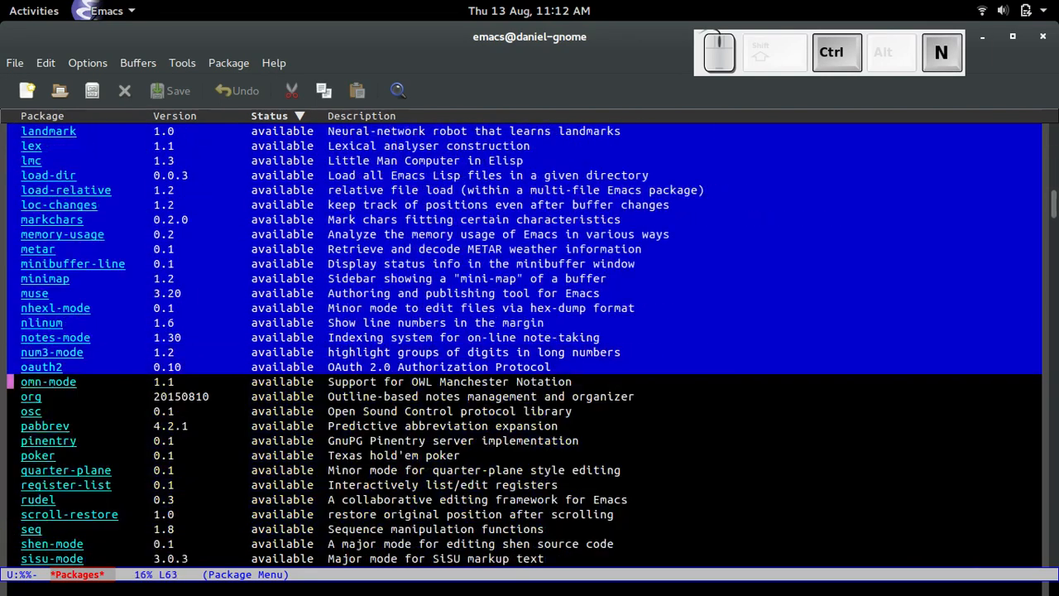
{"action": "scroll", "scroll_direction": "down", "scroll_amount": 3}
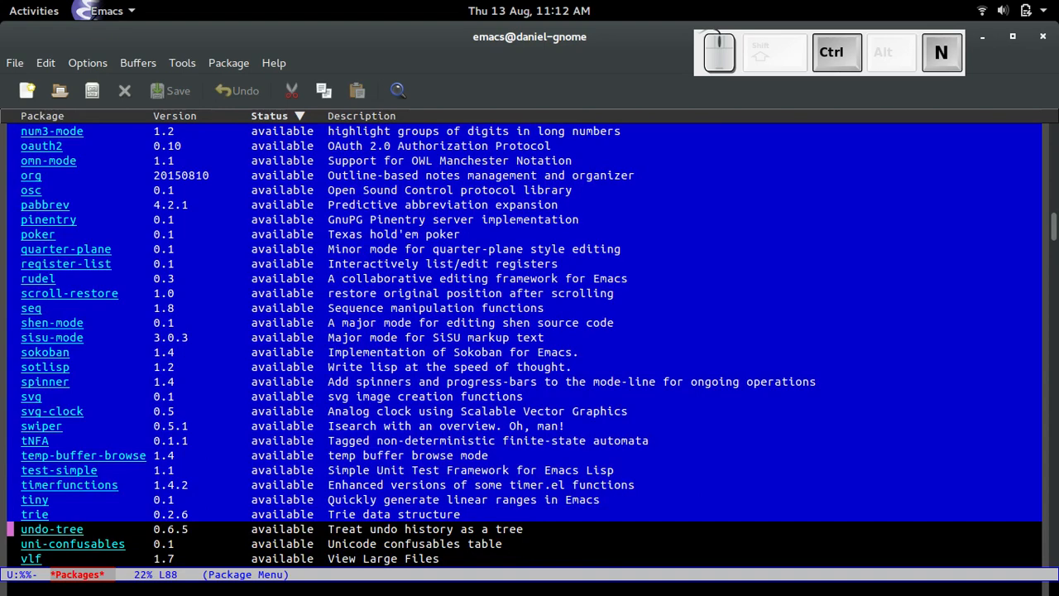
{"action": "scroll", "scroll_direction": "down", "scroll_amount": 3}
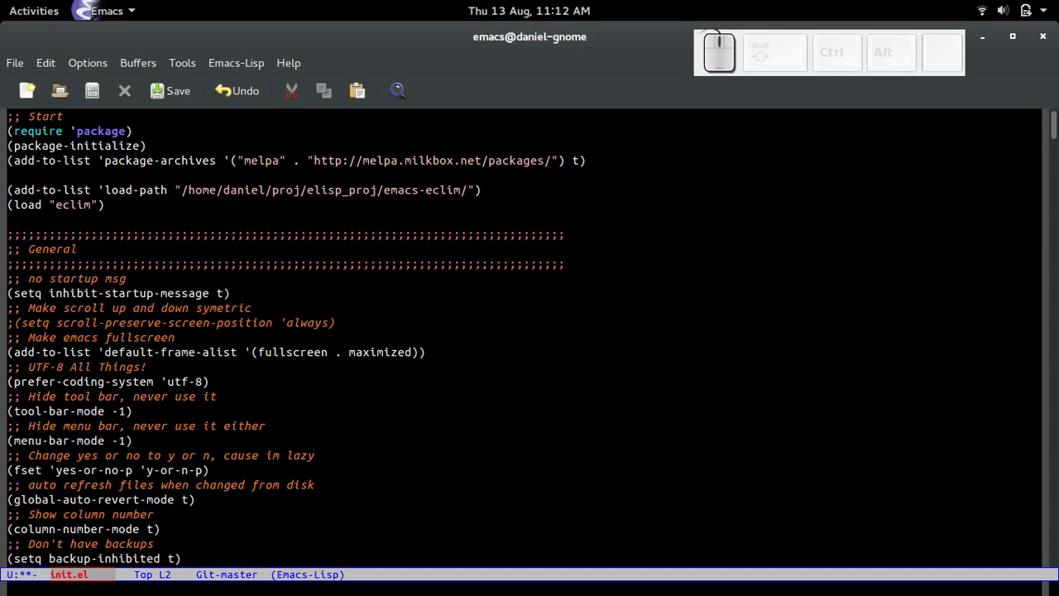
Switch back to init.el and move down to the MELPA add-to-list line.
{"action": "key", "text": "ctrl+x"}
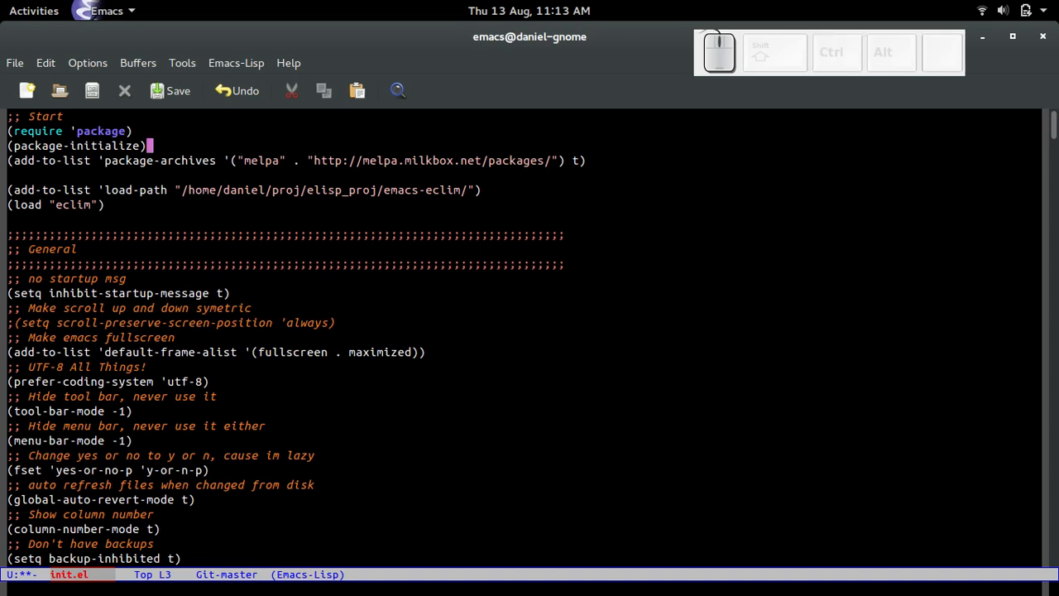
{"action": "key", "text": "ctrl"}
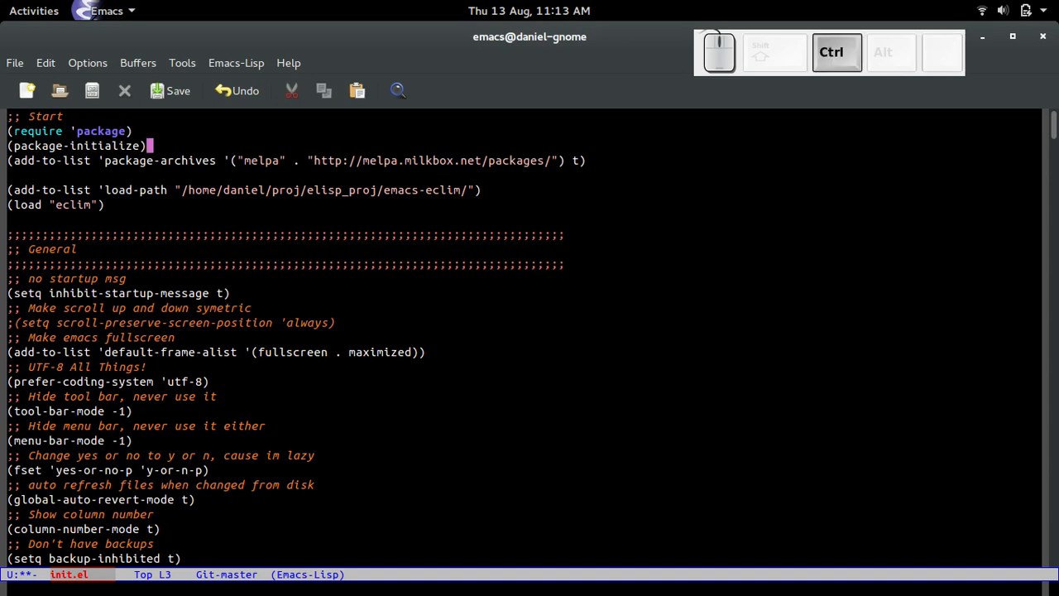
{"action": "type", "text": "t"}
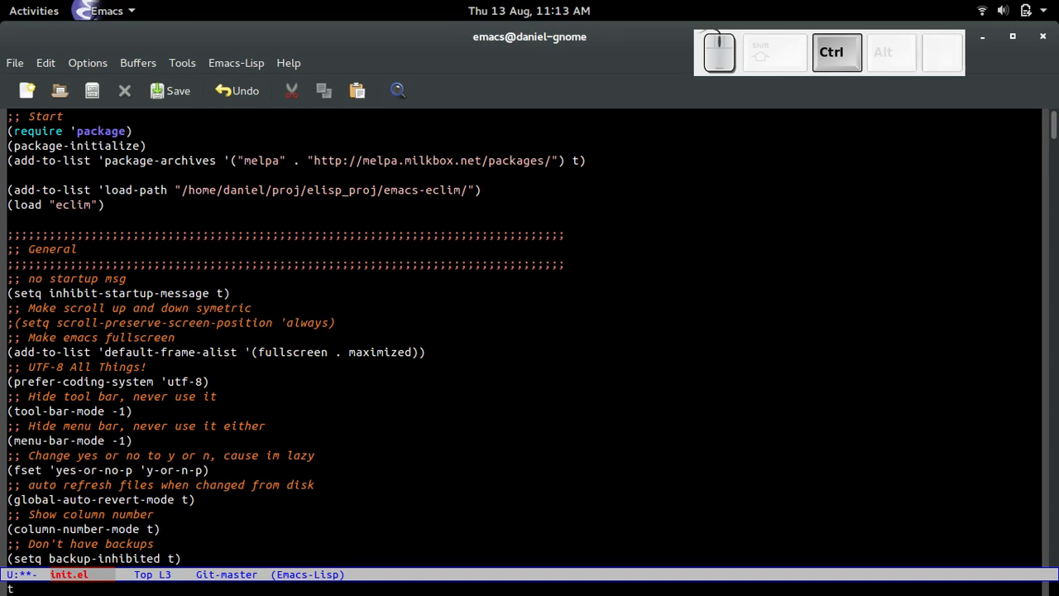
{"action": "key", "text": "ctrl"}
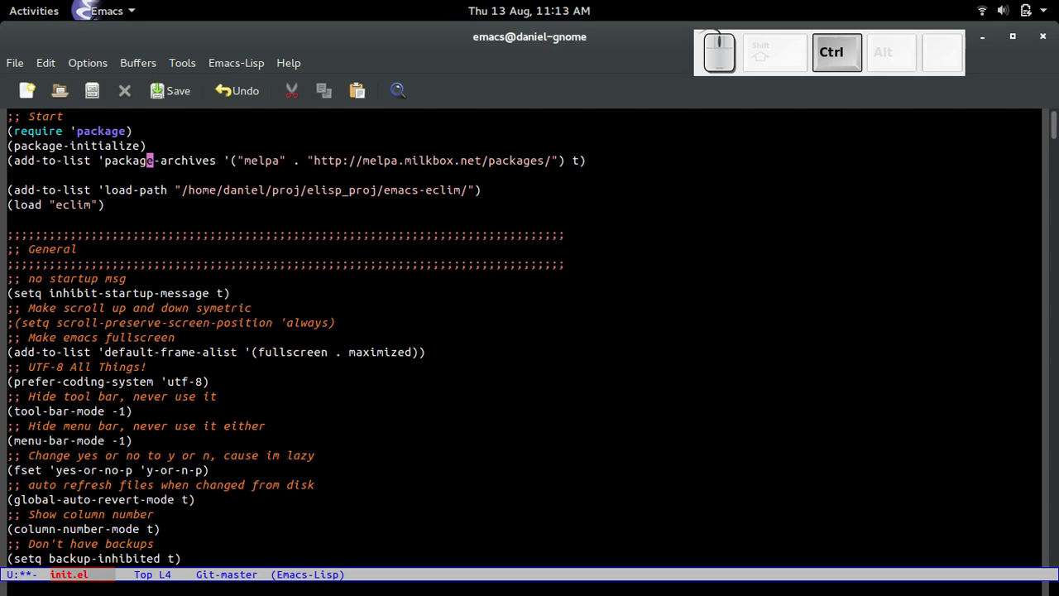
Evaluate the add-to-list package-archives line with C-x C-e so MELPA is included.
{"action": "key", "text": "ctrl"}
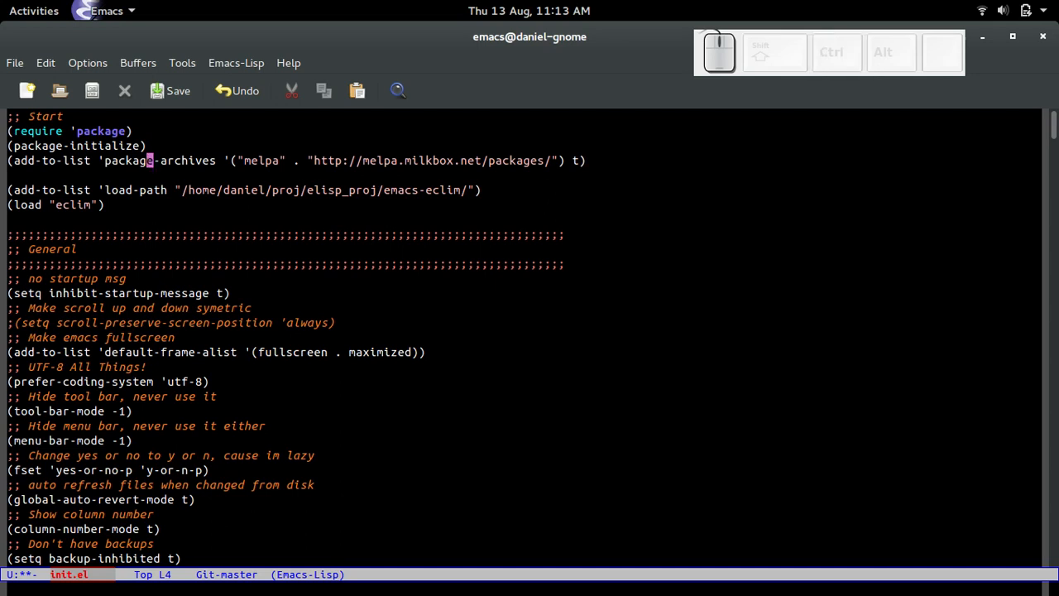
{"action": "key", "text": "ctrl"}
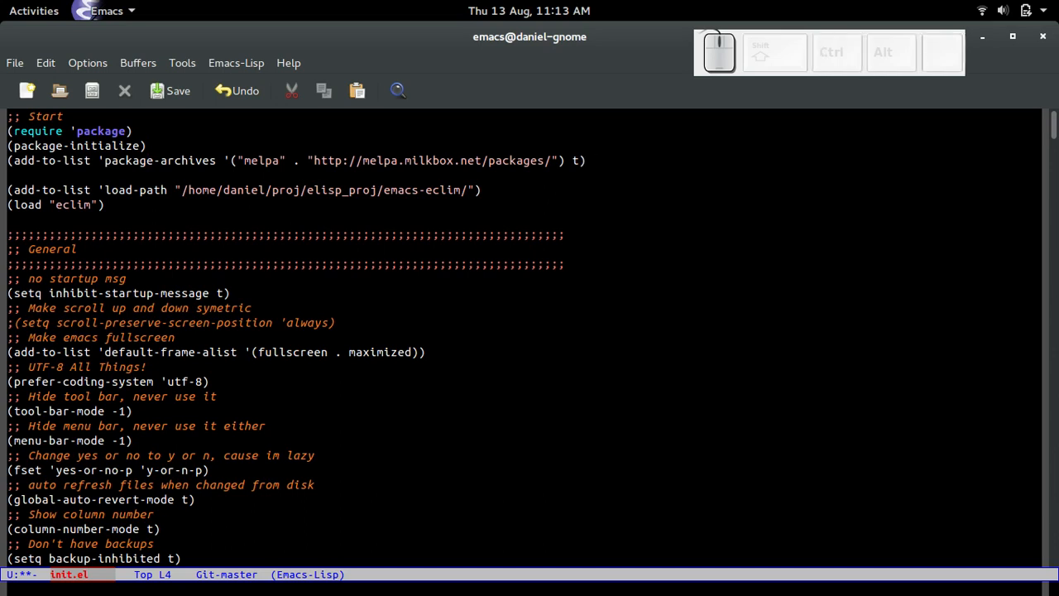
{"action": "key", "text": "ctrl+e"}
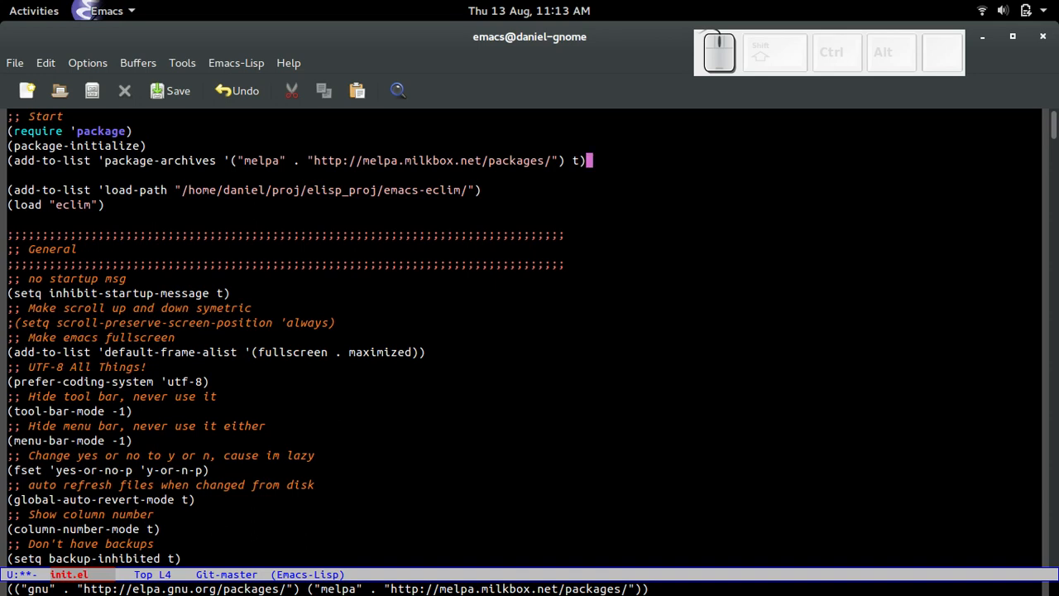
{"action": "mouse_move", "coordinate": [282, 472]}
{"action": "type", "text": "list-p"}
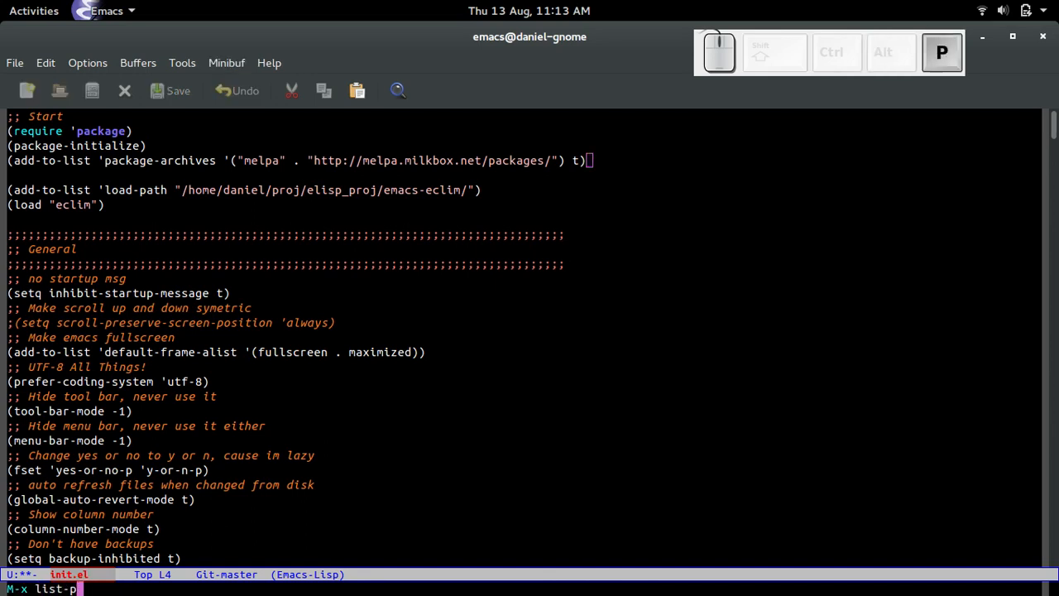
Run list-packages again, now listing MELPA packages with an Archive column.
{"action": "key", "text": "Return"}
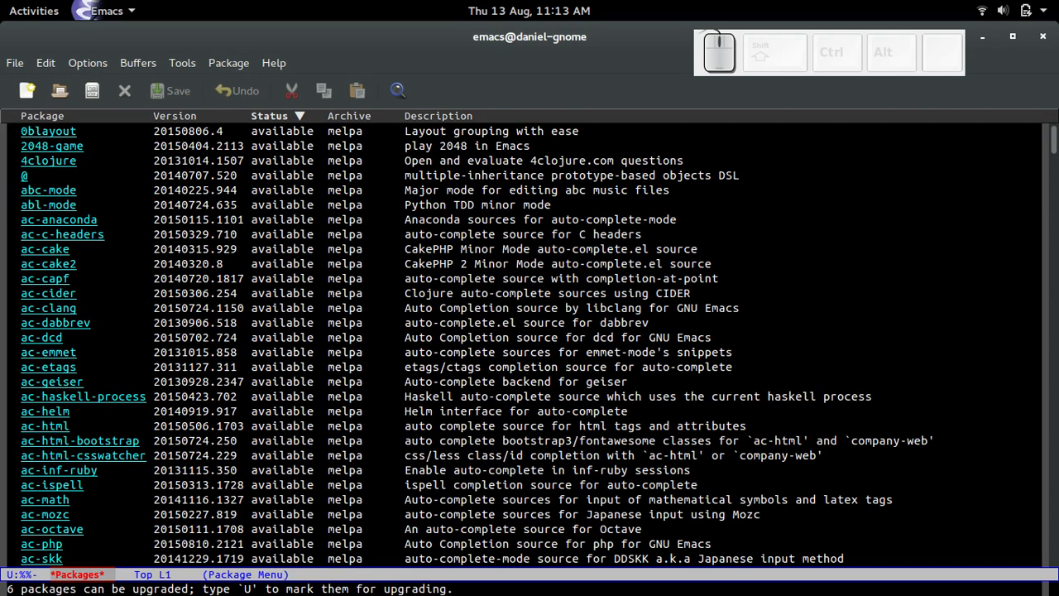
{"action": "key", "text": "ctrl"}
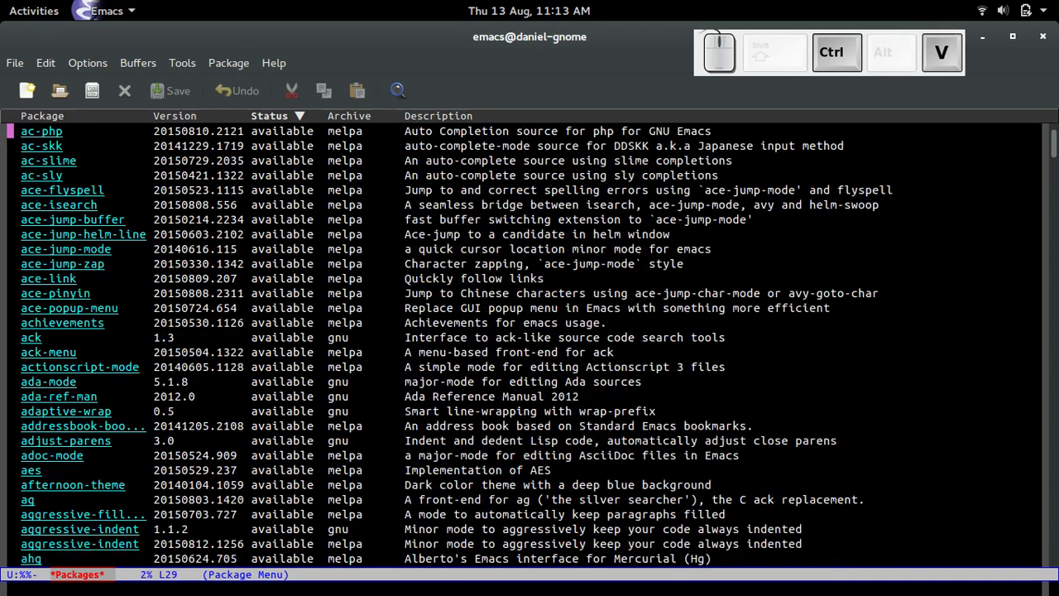
{"action": "scroll", "scroll_direction": "down", "scroll_amount": 3}
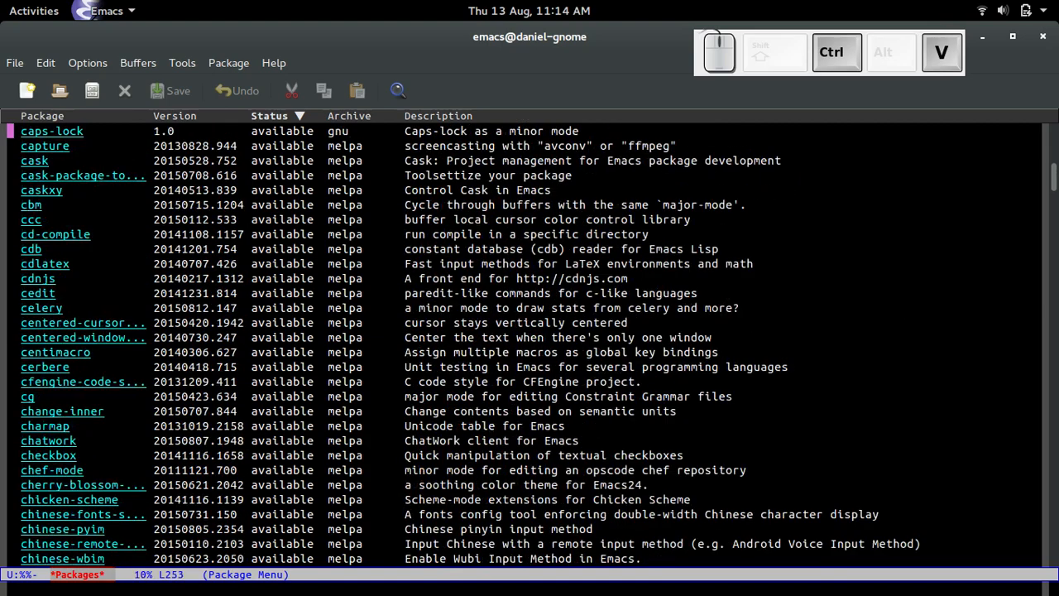
{"action": "scroll", "scroll_direction": "down", "scroll_amount": 3}
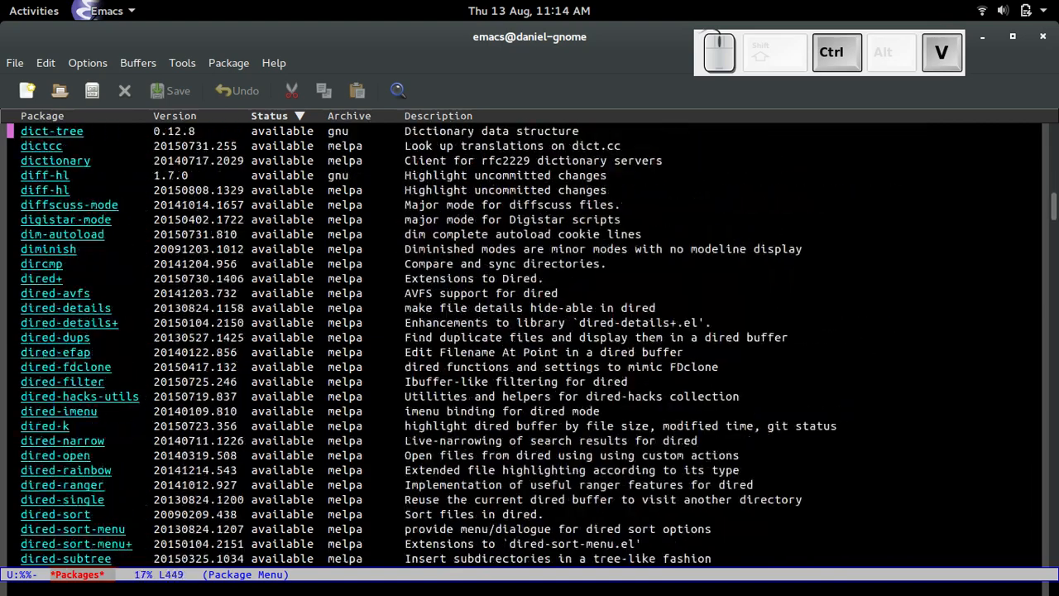
{"action": "scroll", "scroll_direction": "down", "scroll_amount": 3}
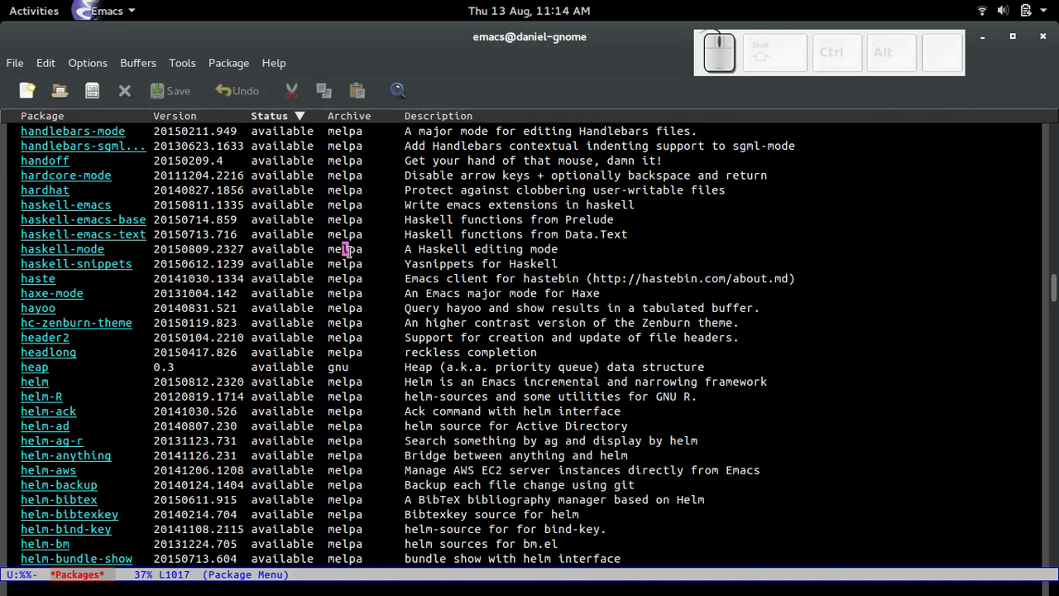
{"action": "key", "text": "ctrl+v"}
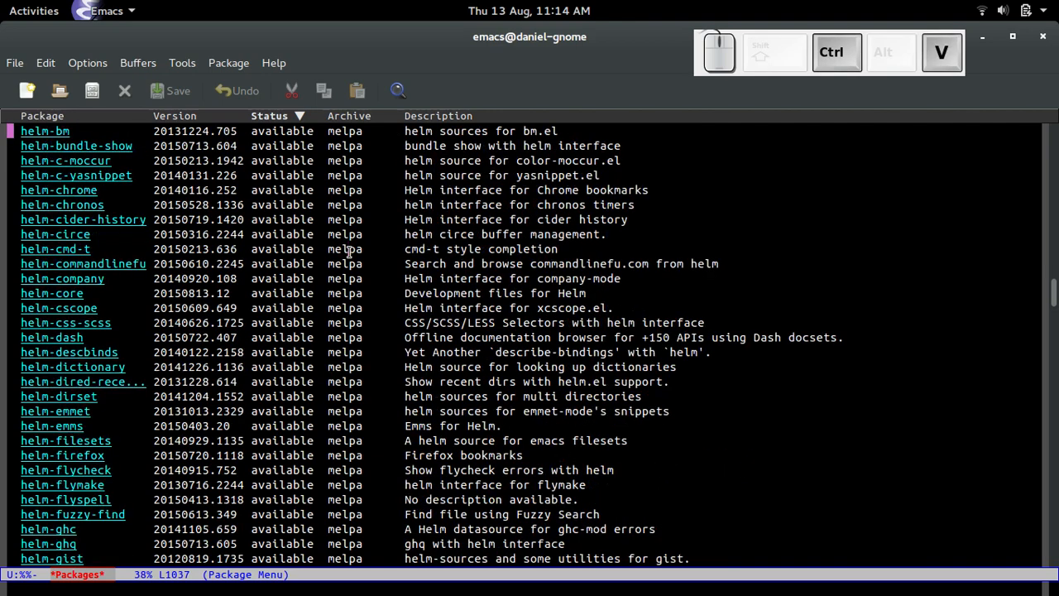
{"action": "scroll", "scroll_direction": "down", "scroll_amount": 3}
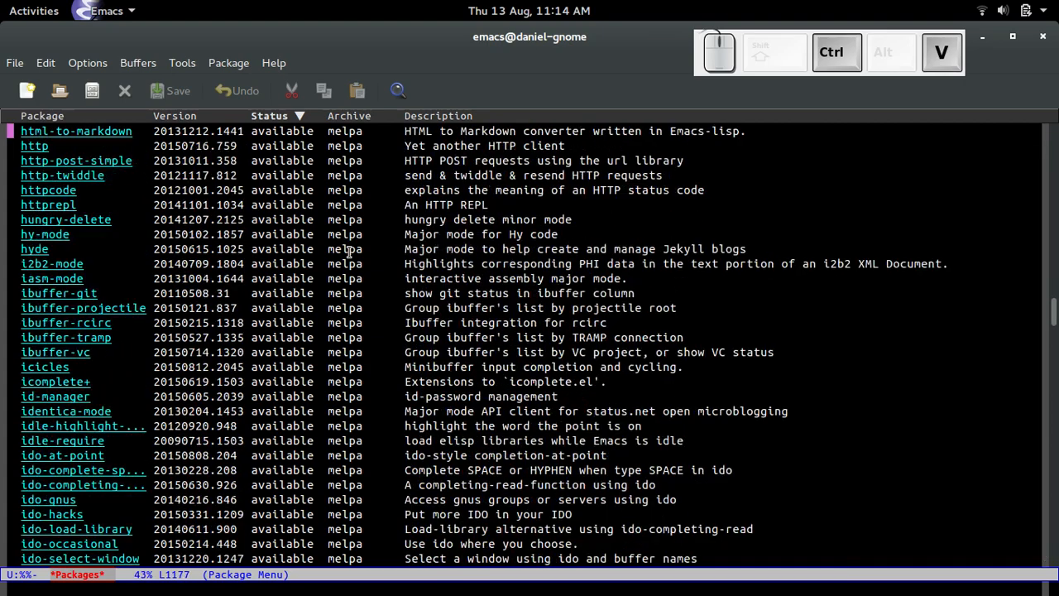
{"action": "scroll", "scroll_direction": "down", "scroll_amount": 3}
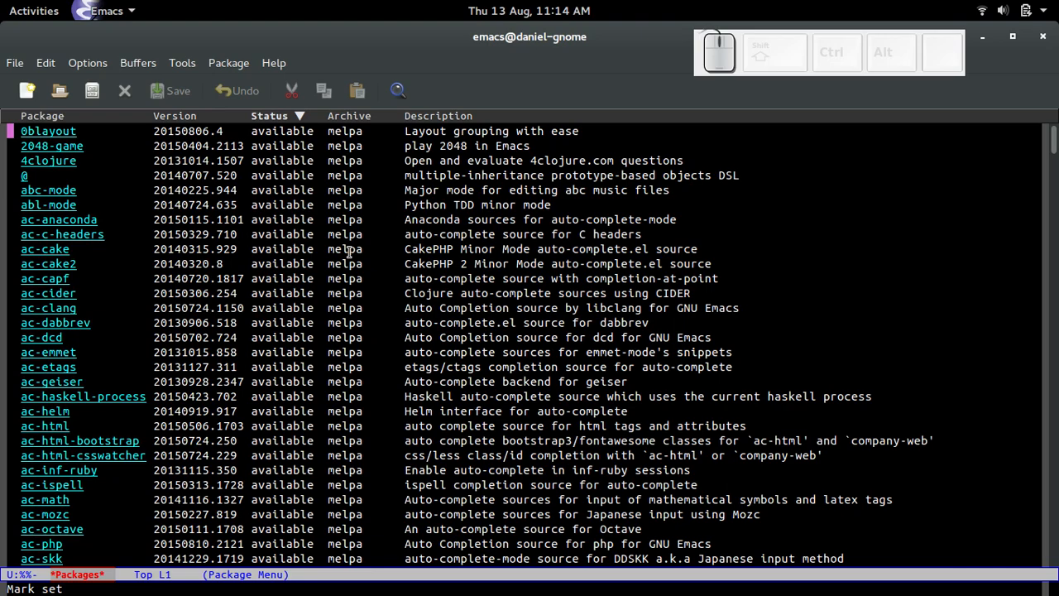
{"action": "mouse_move", "coordinate": [348, 252]}
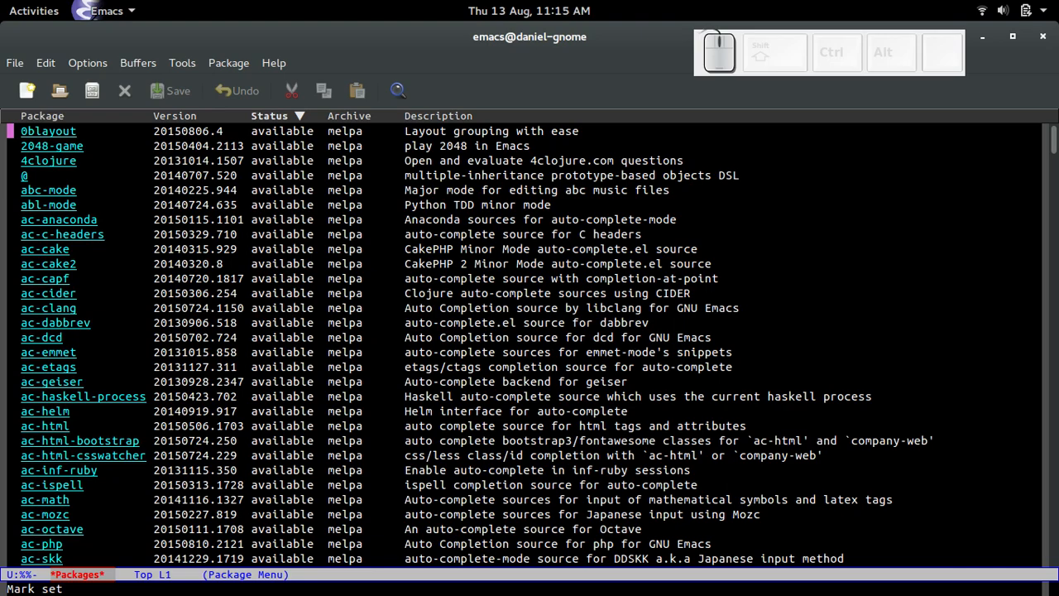